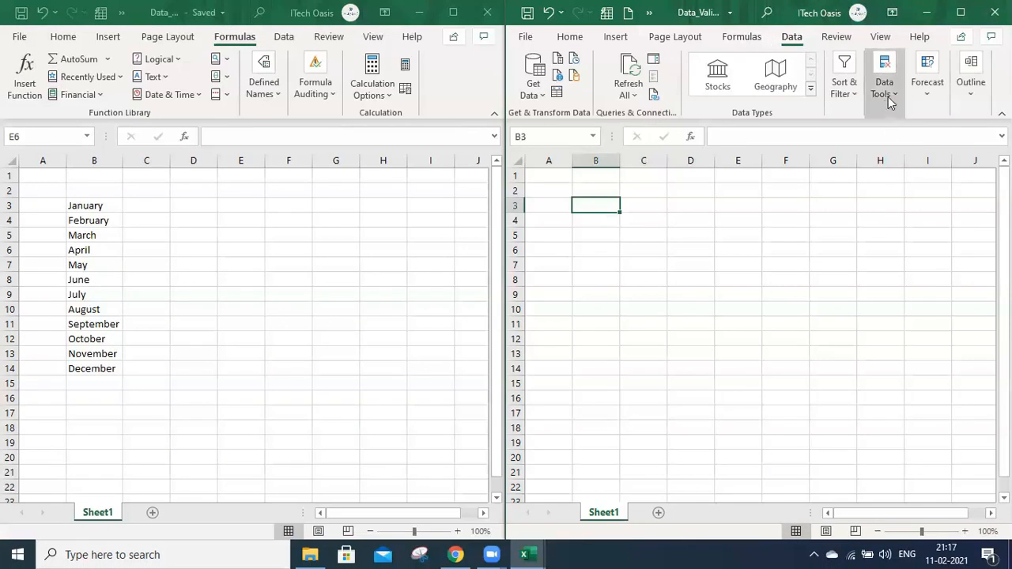
{"action": "mouse_move", "coordinate": [884, 79]}
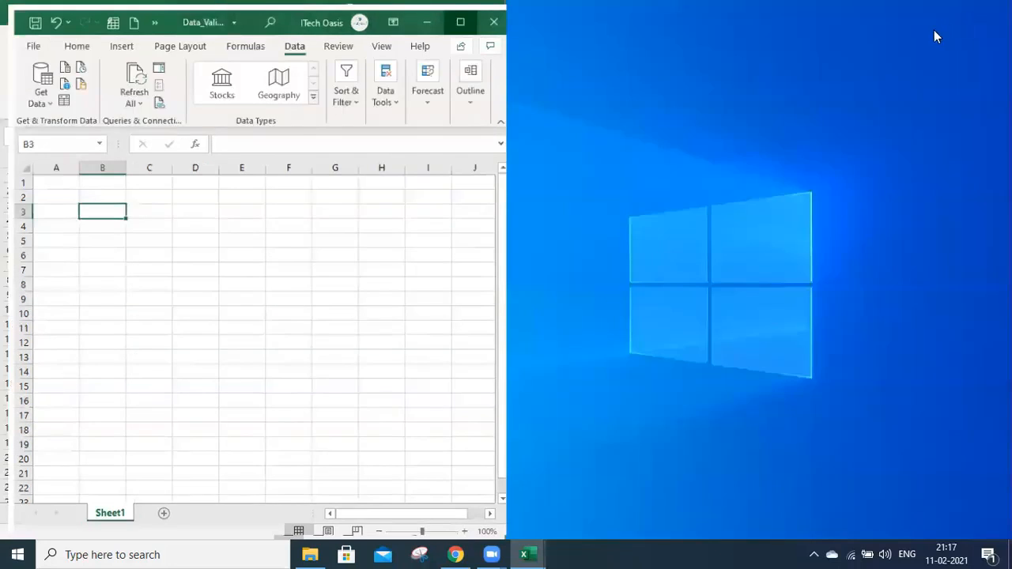
Rearrange the destination window, start a list data validation, then cancel it
{"action": "left_click", "coordinate": [461, 21]}
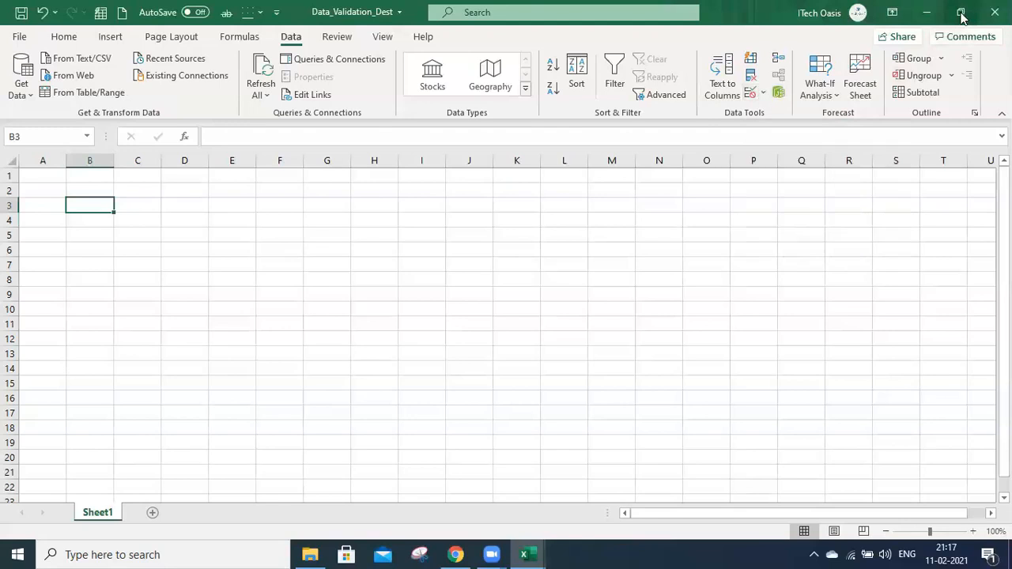
{"action": "left_click", "coordinate": [961, 12]}
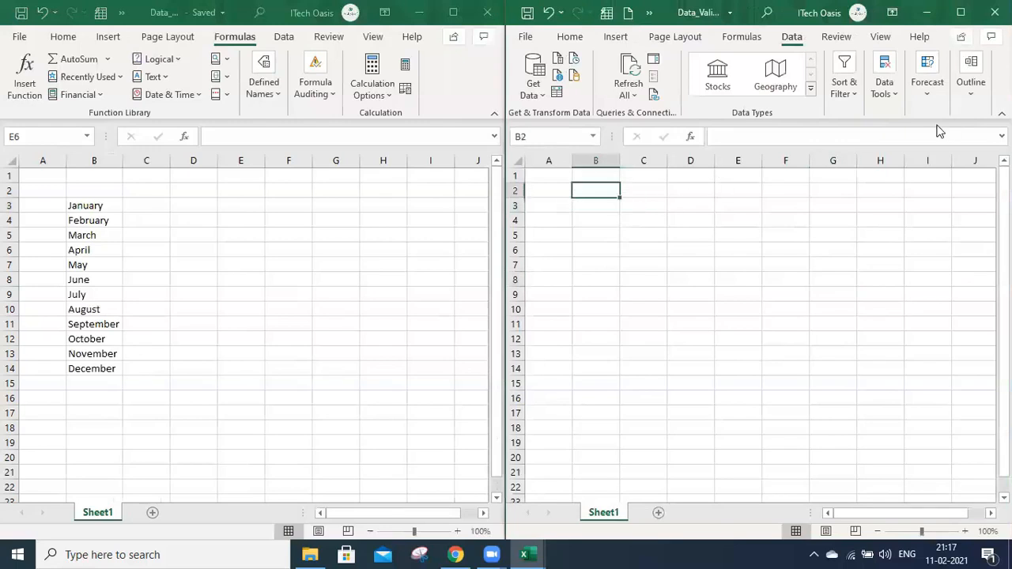
{"action": "left_click", "coordinate": [883, 76]}
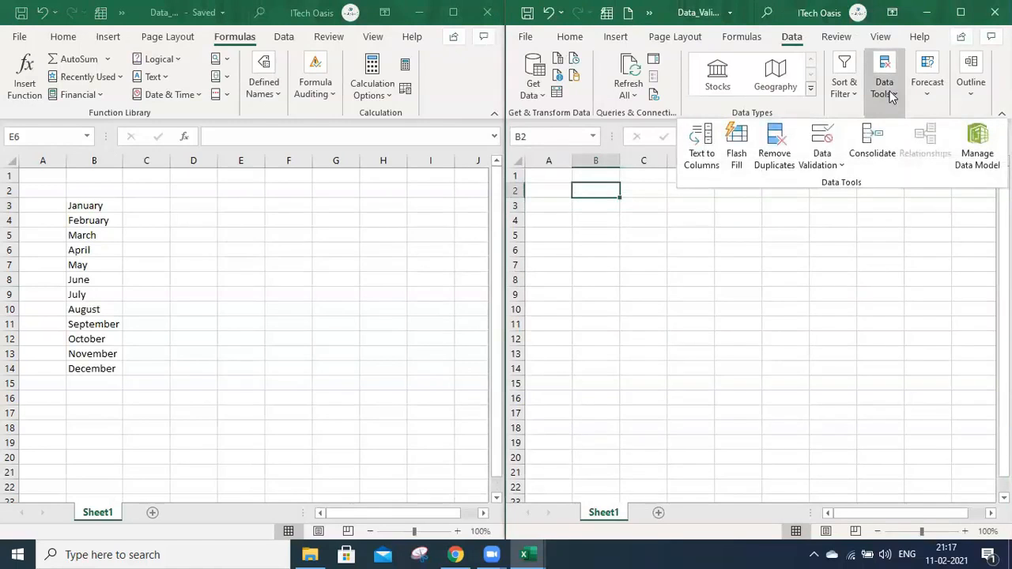
{"action": "mouse_move", "coordinate": [774, 146]}
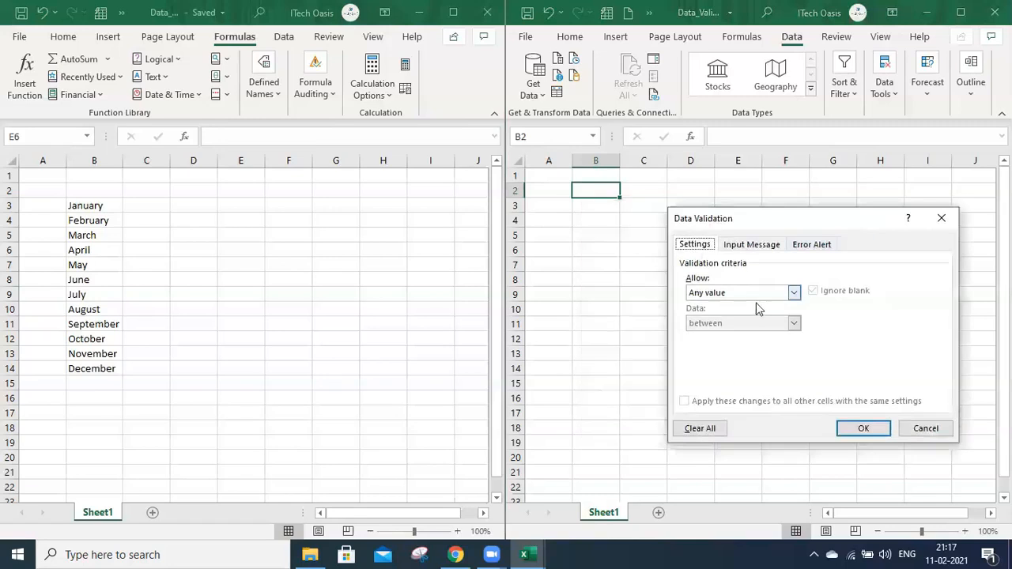
{"action": "left_click", "coordinate": [739, 293]}
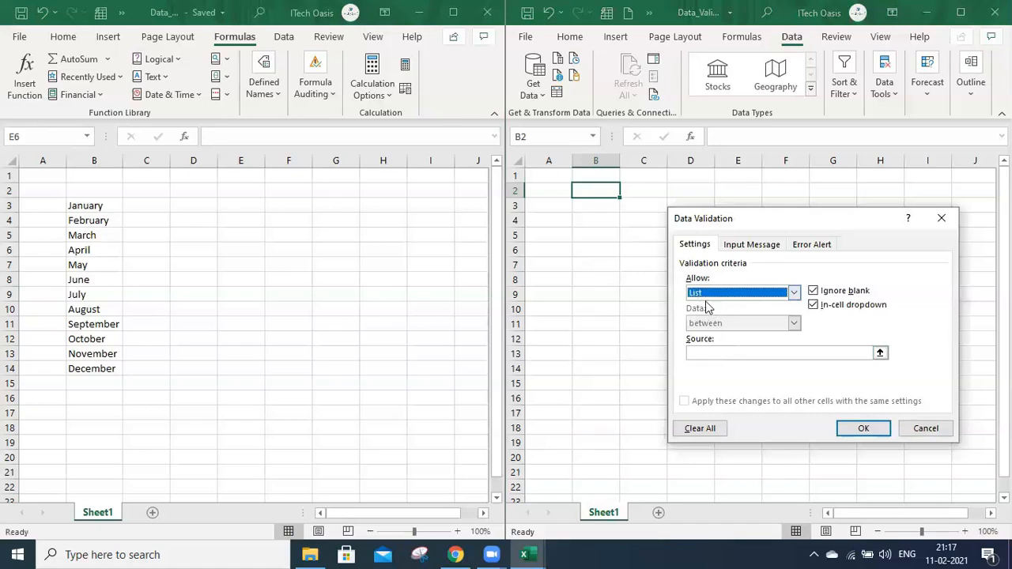
{"action": "left_click", "coordinate": [783, 352]}
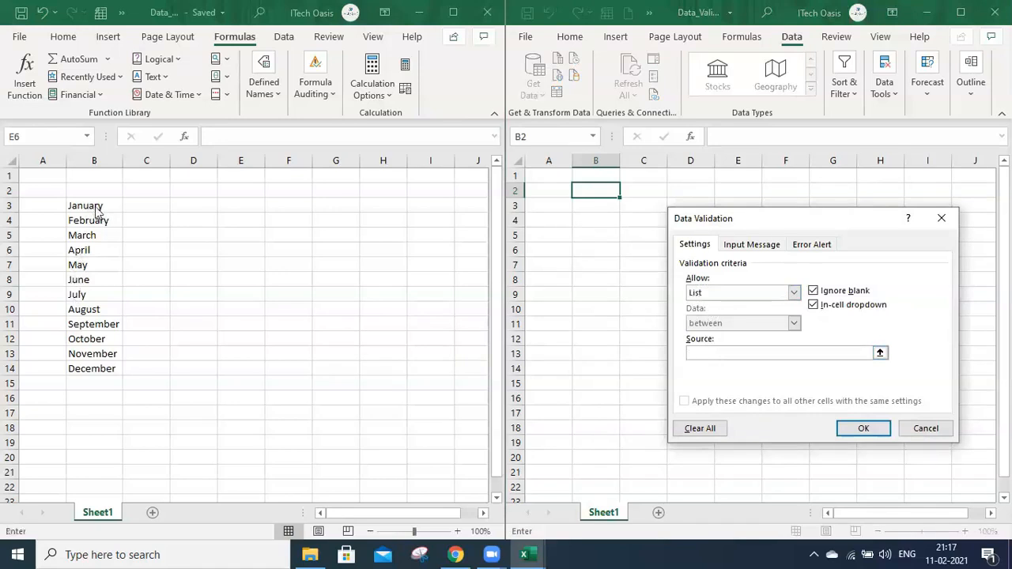
{"action": "mouse_move", "coordinate": [83, 271]}
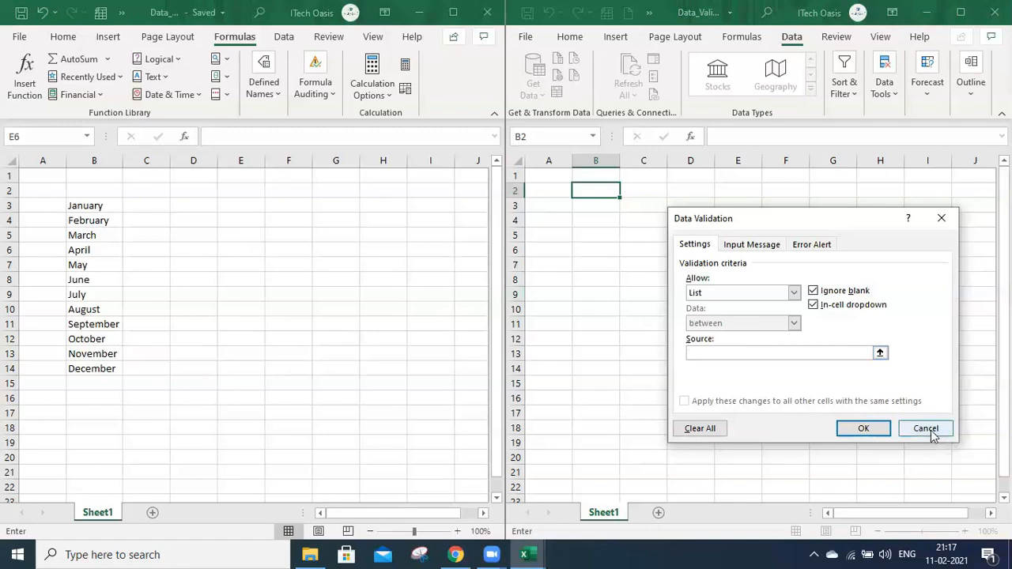
{"action": "left_click", "coordinate": [782, 353]}
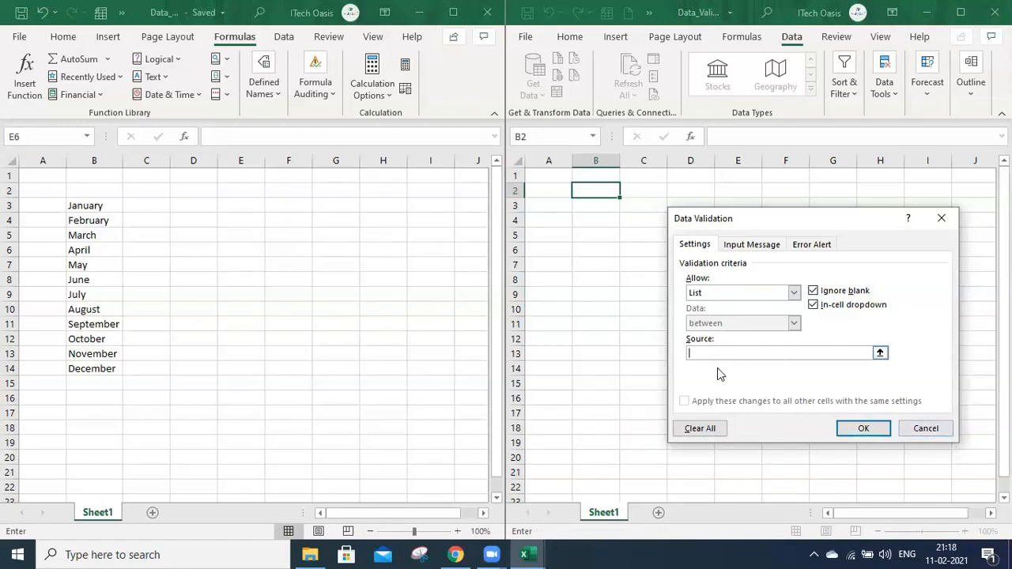
{"action": "mouse_move", "coordinate": [827, 342]}
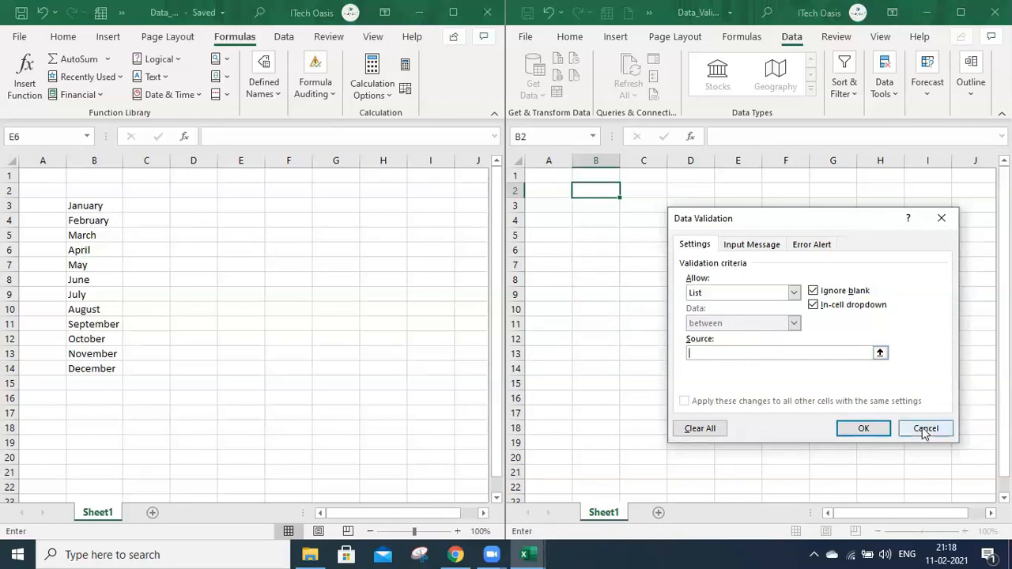
{"action": "left_click", "coordinate": [925, 428]}
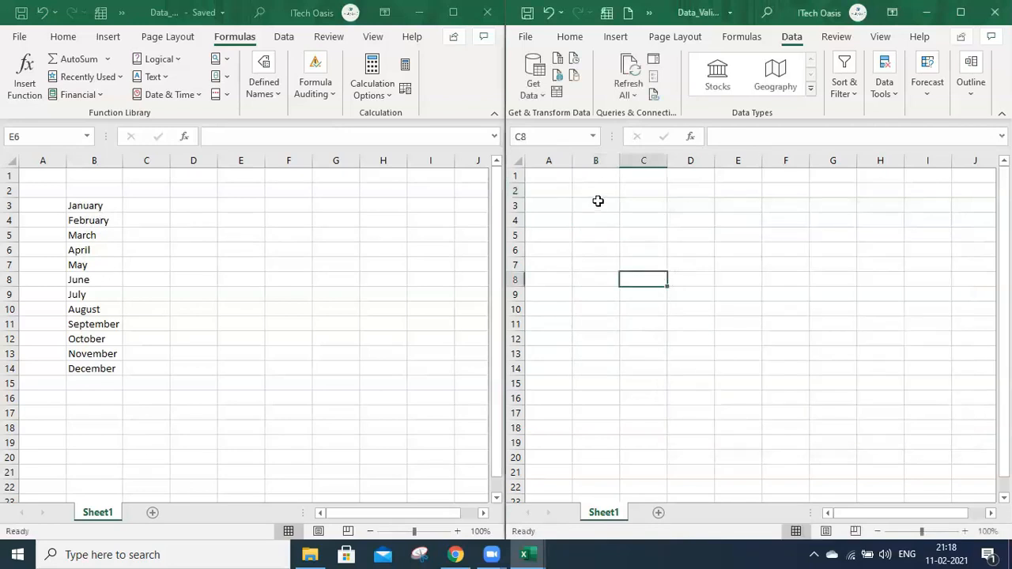
Select cell B3 and open Define Name from the Formulas tab
{"action": "left_click", "coordinate": [595, 205]}
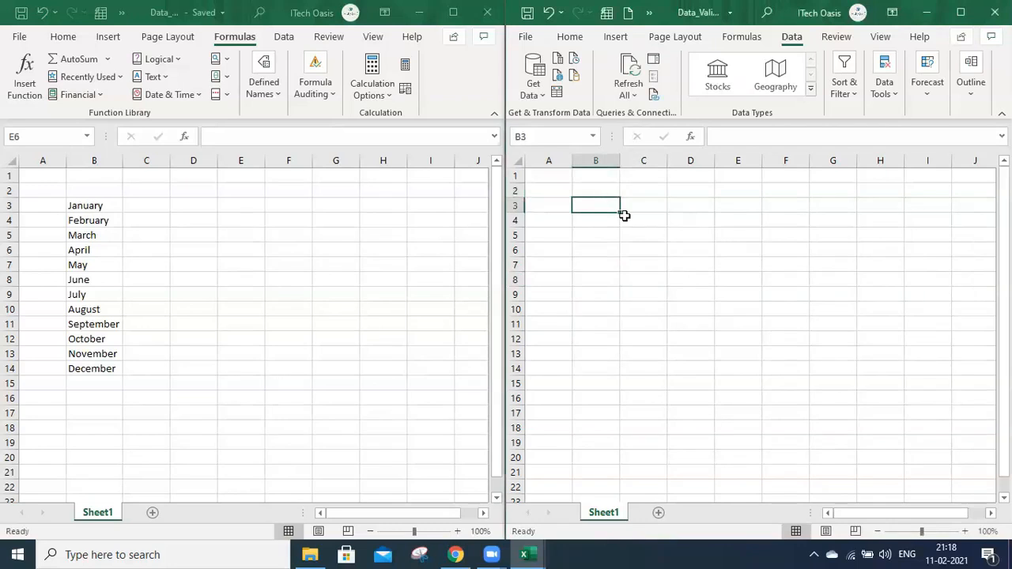
{"action": "mouse_move", "coordinate": [777, 198]}
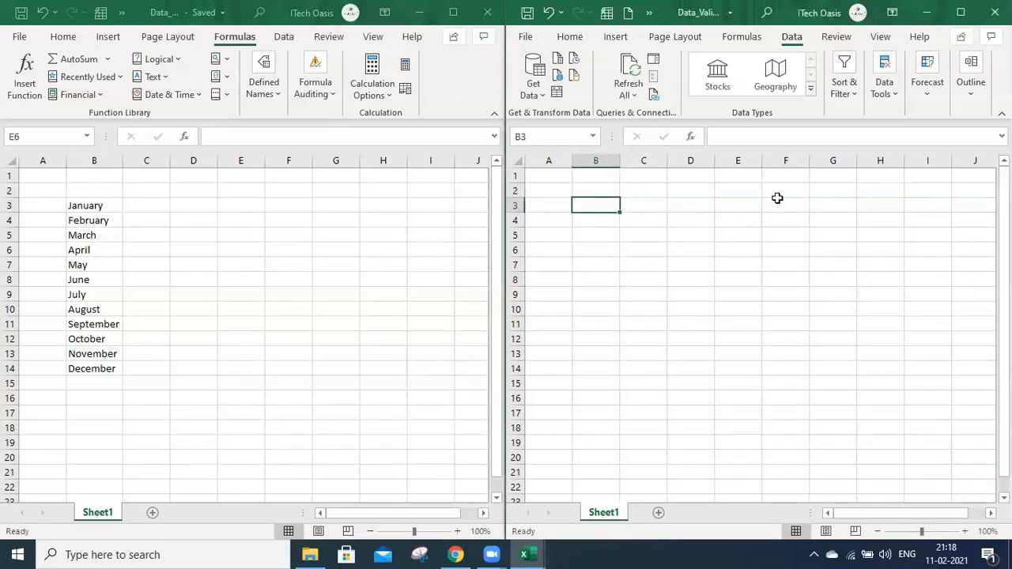
{"action": "mouse_move", "coordinate": [717, 75]}
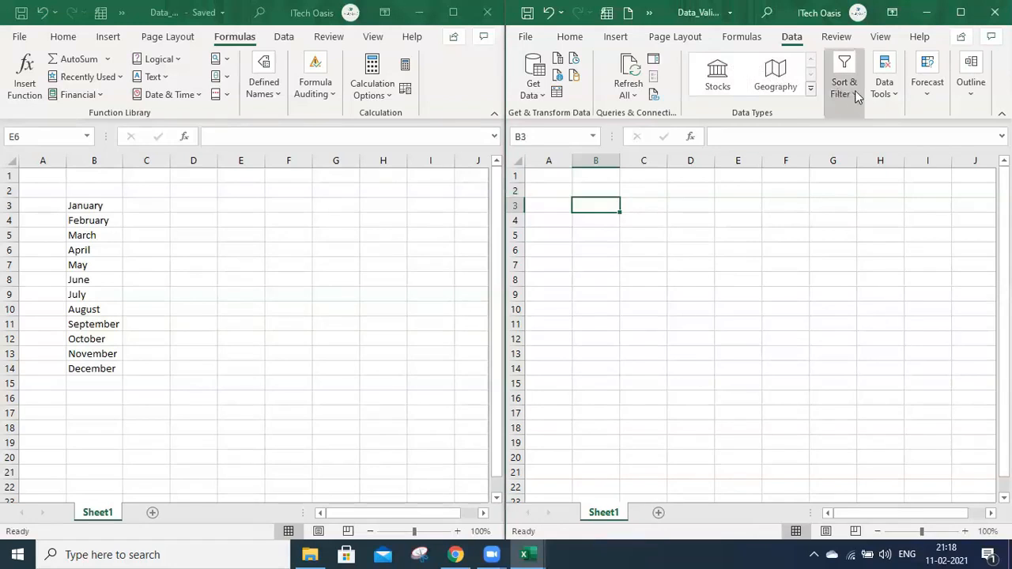
{"action": "mouse_move", "coordinate": [845, 79]}
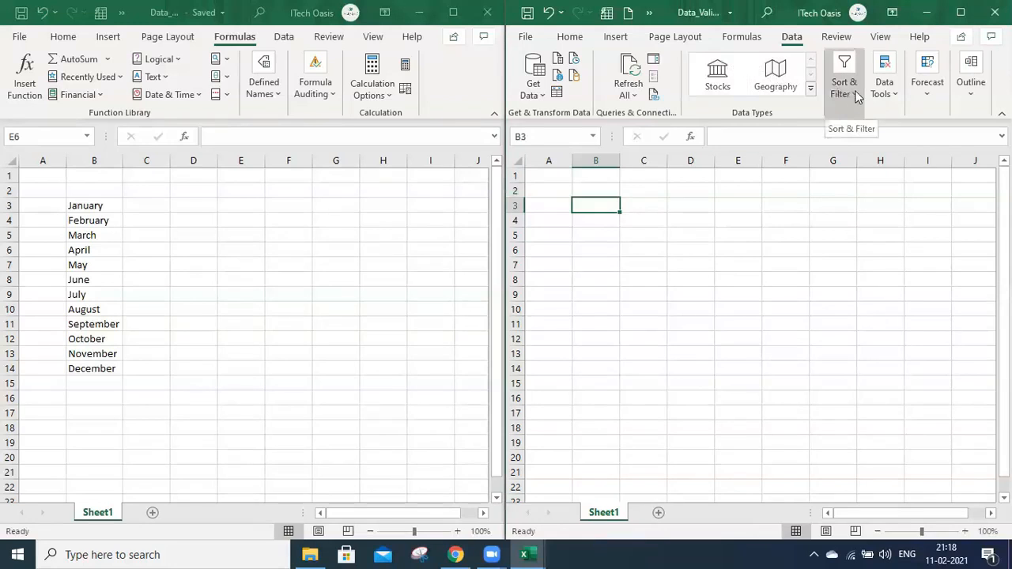
{"action": "mouse_move", "coordinate": [742, 37]}
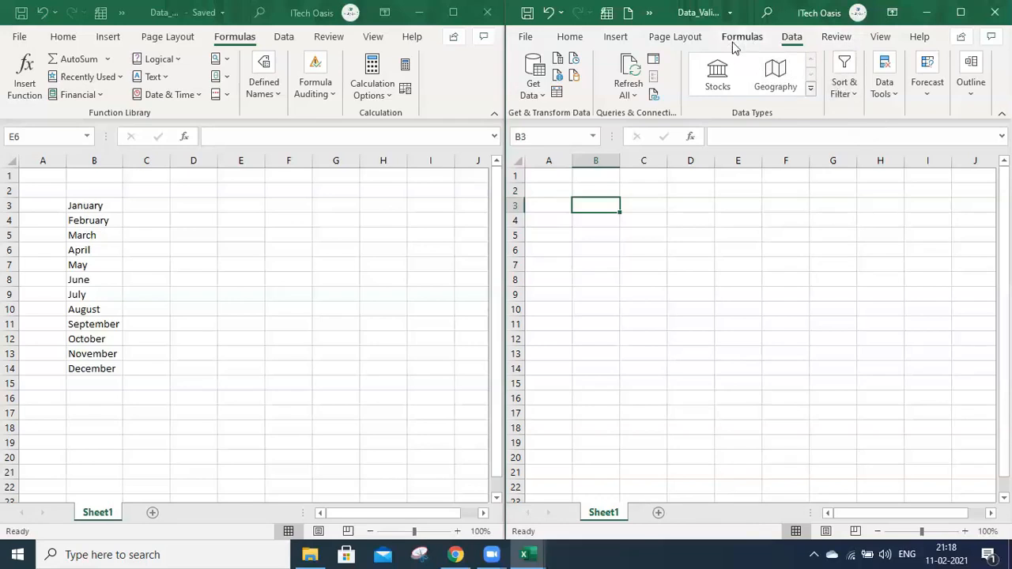
{"action": "left_click", "coordinate": [742, 36]}
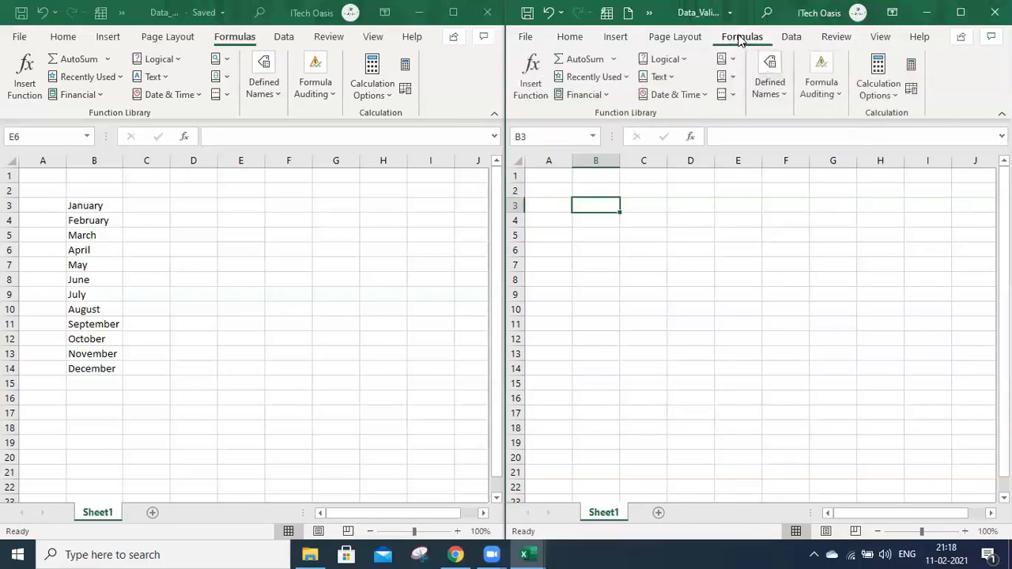
{"action": "left_click", "coordinate": [769, 77]}
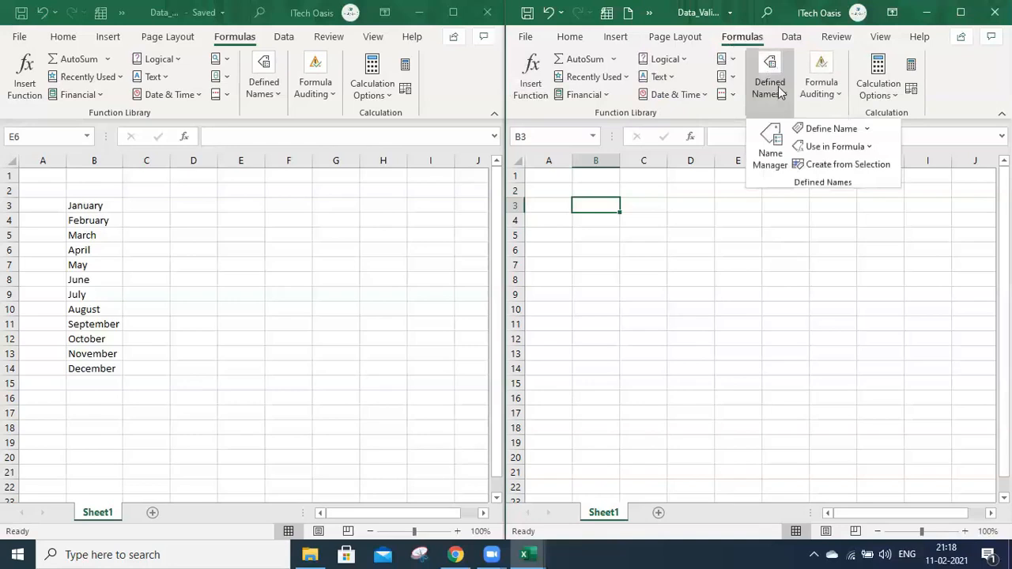
{"action": "left_click", "coordinate": [830, 128]}
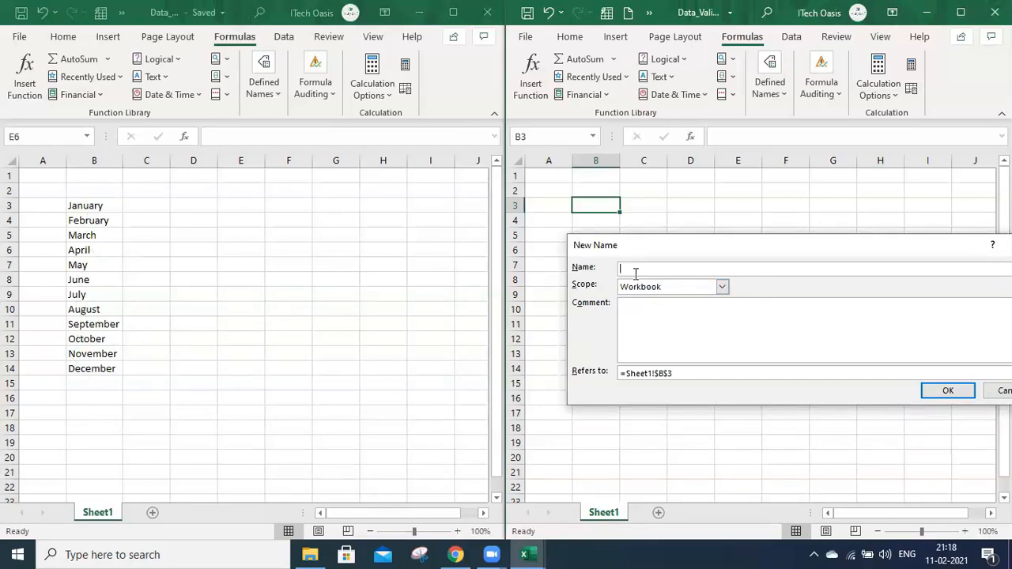
Name the range Dest_Months, referring to [Data_Validation_Source.xlsx]Sheet1!$B$3
{"action": "type", "text": "Dest_Months"}
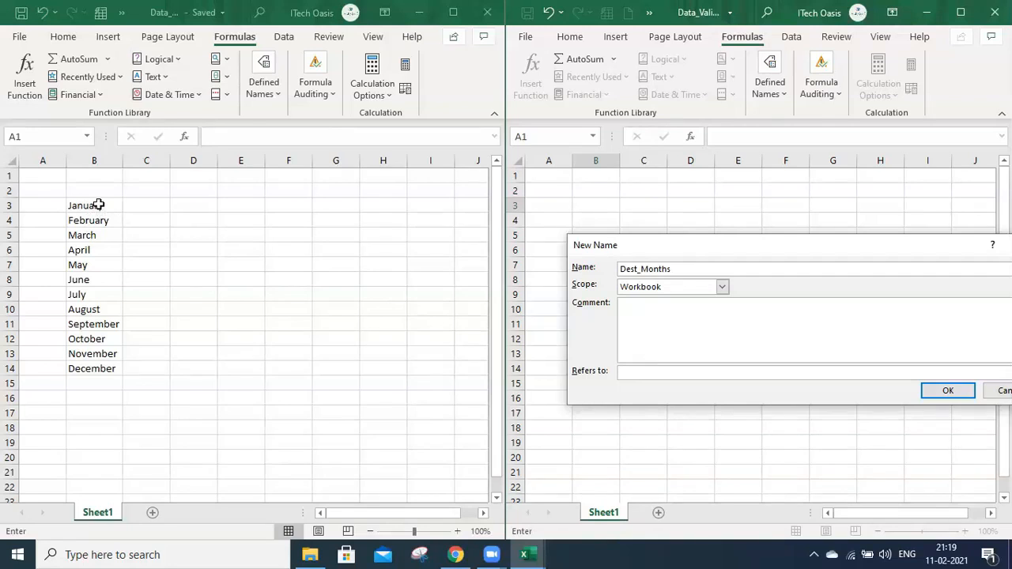
{"action": "type", "text": "=[Data_Validation_Source.xlsx]Sheet1!$B$3:$B$14"}
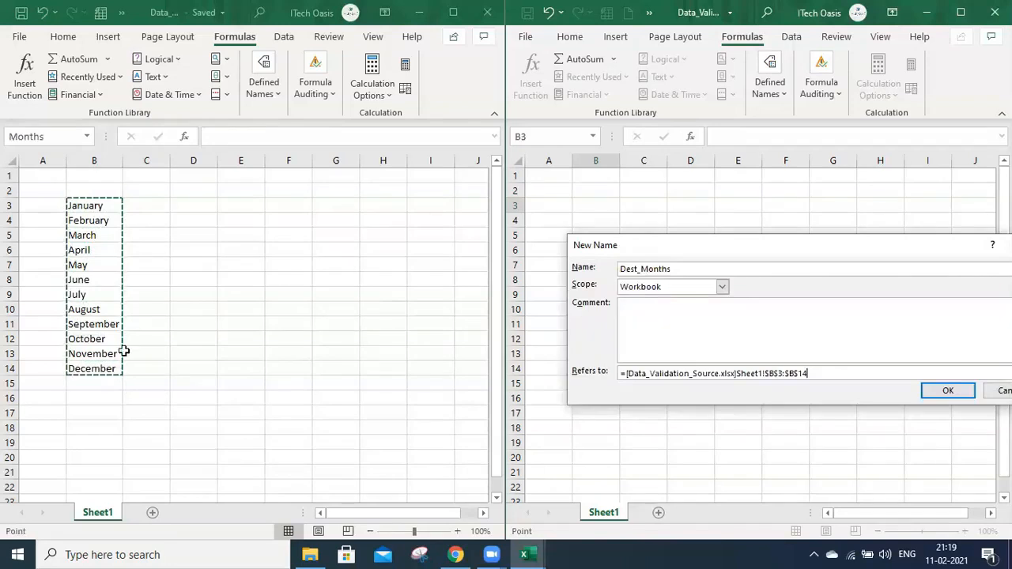
{"action": "mouse_move", "coordinate": [119, 254]}
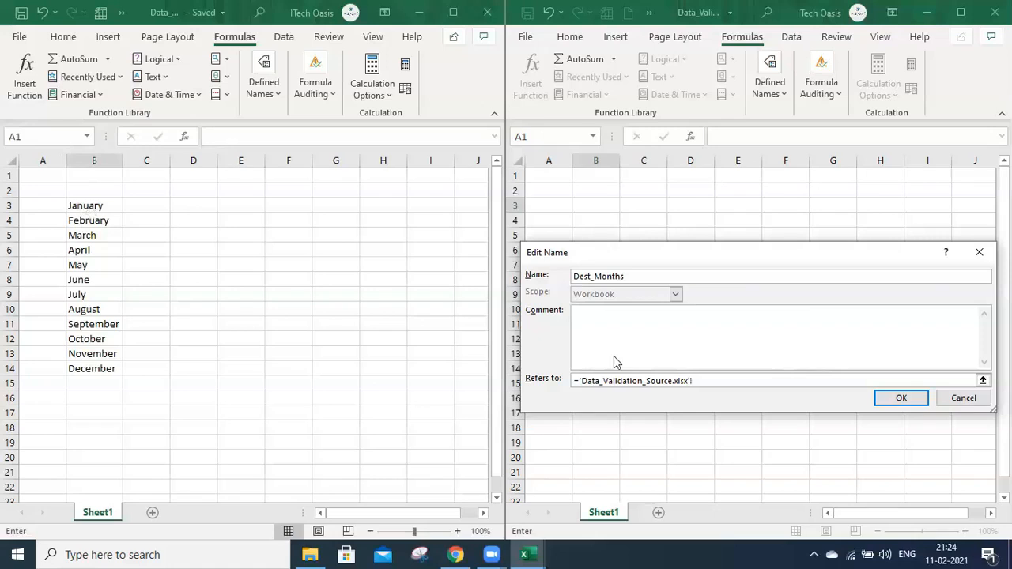
Point Dest_Months at ='Data_Validation_Source.xlsx'!Months, confirm it, and close Name Manager
{"action": "type", "text": "Months"}
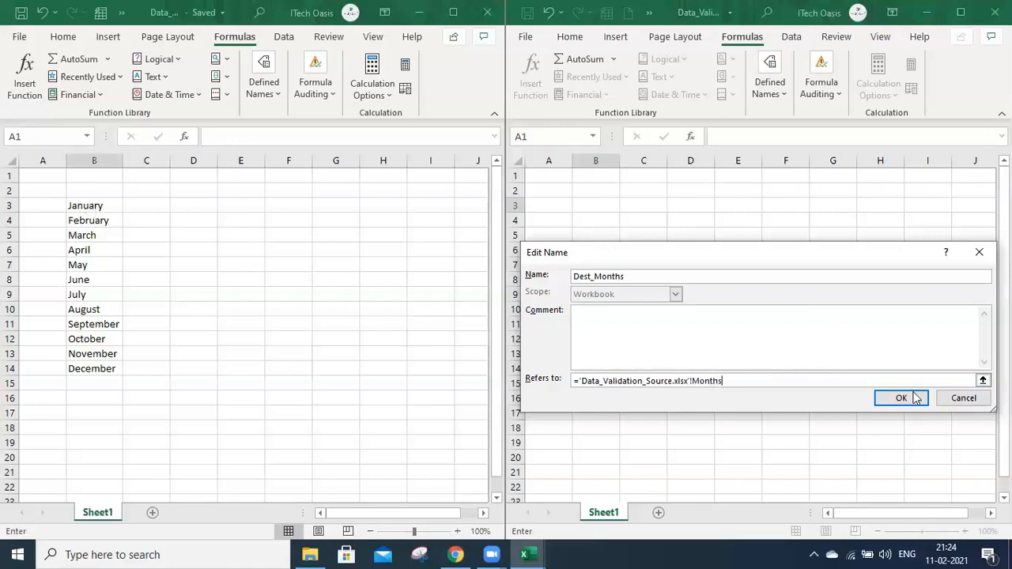
{"action": "left_click", "coordinate": [900, 397]}
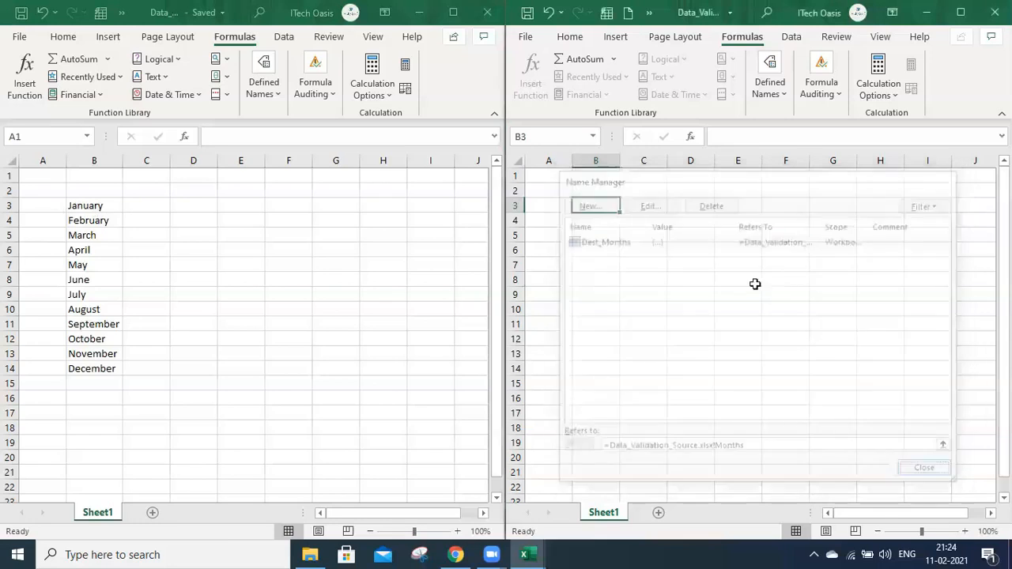
{"action": "left_click", "coordinate": [923, 468]}
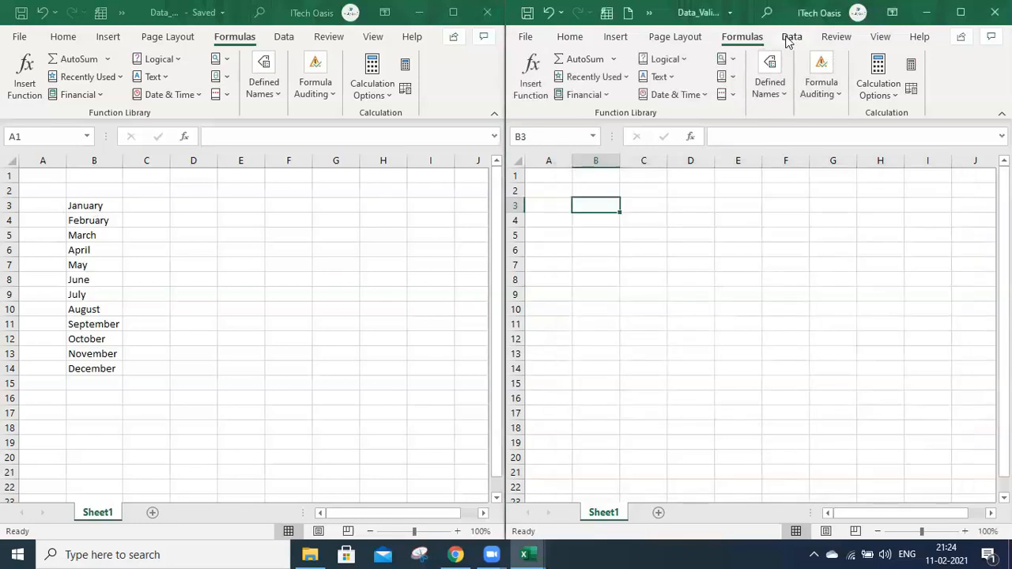
Give B3 list data validation with source =Dest_Months
{"action": "left_click", "coordinate": [791, 36]}
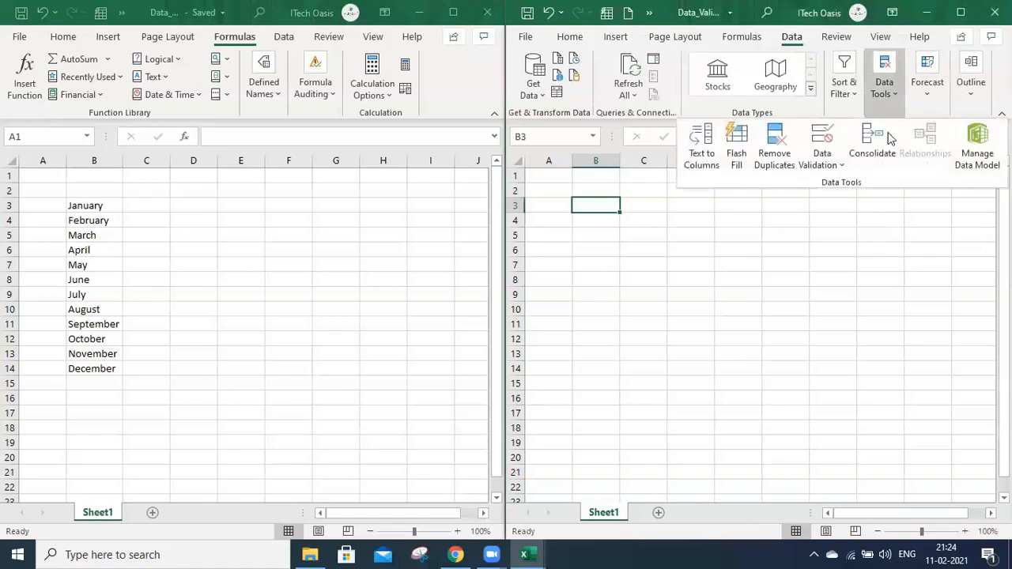
{"action": "left_click", "coordinate": [822, 146]}
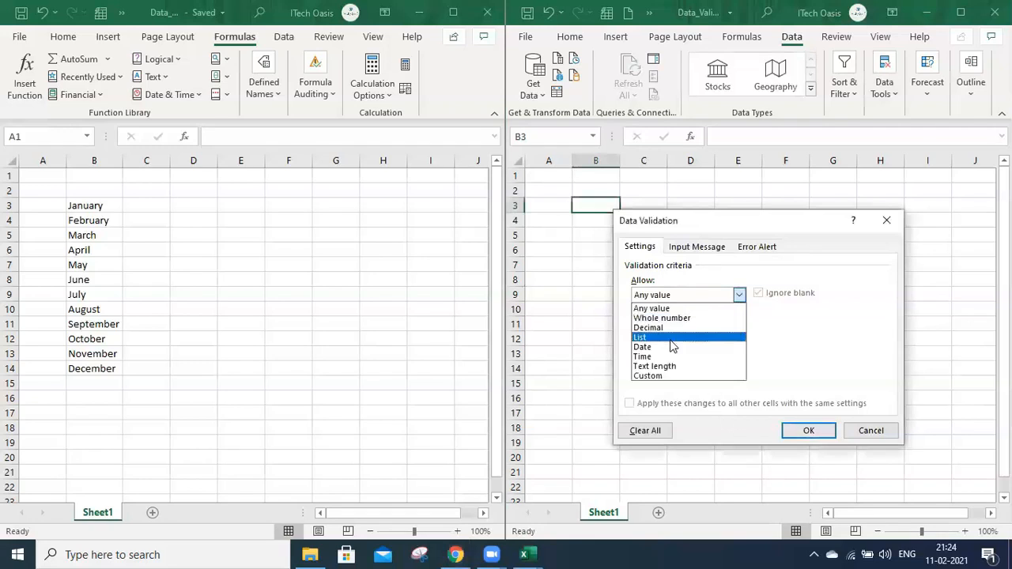
{"action": "left_click", "coordinate": [640, 338]}
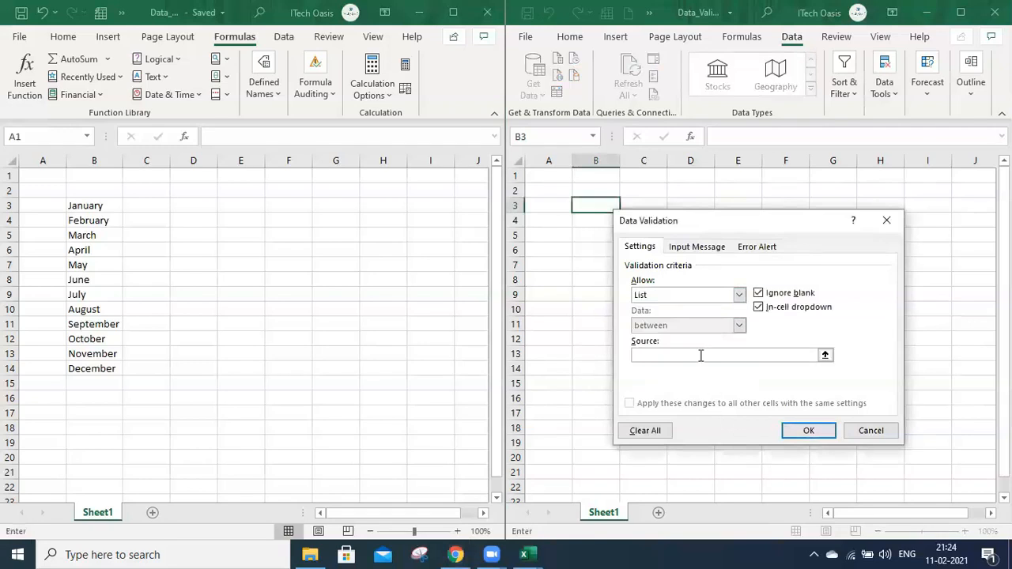
{"action": "type", "text": "=Dest_Months"}
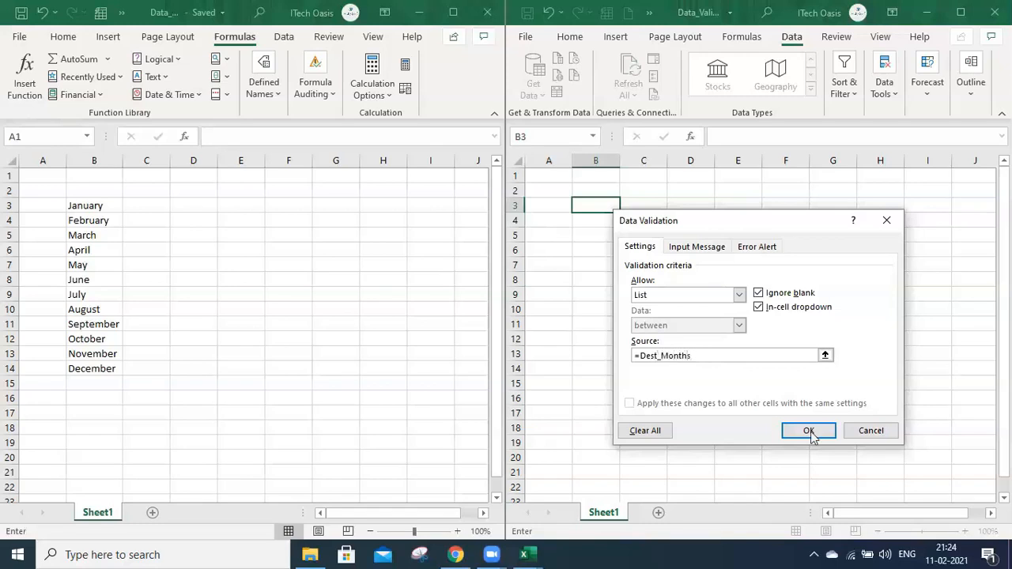
{"action": "left_click", "coordinate": [808, 430]}
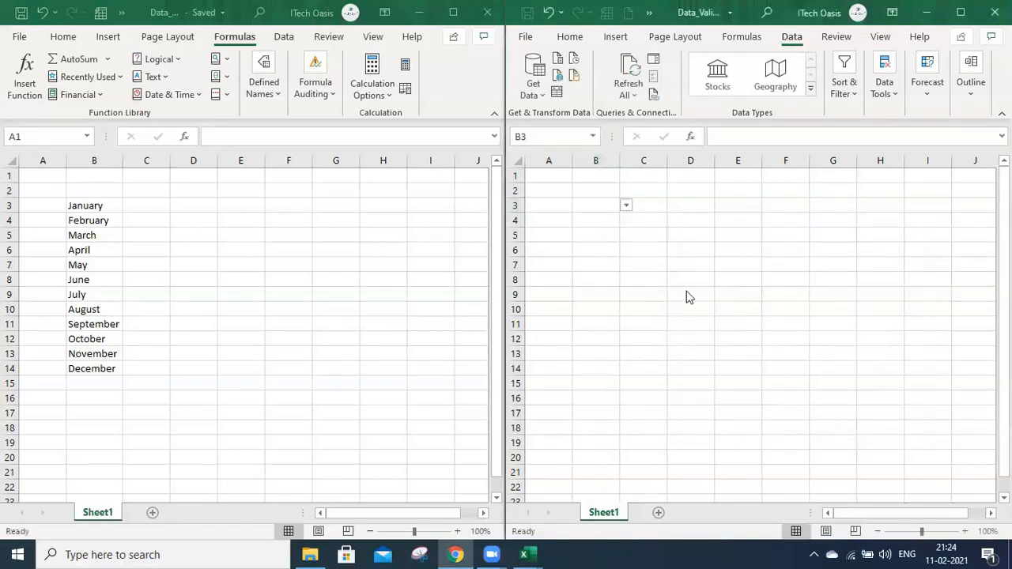
{"action": "mouse_move", "coordinate": [710, 311]}
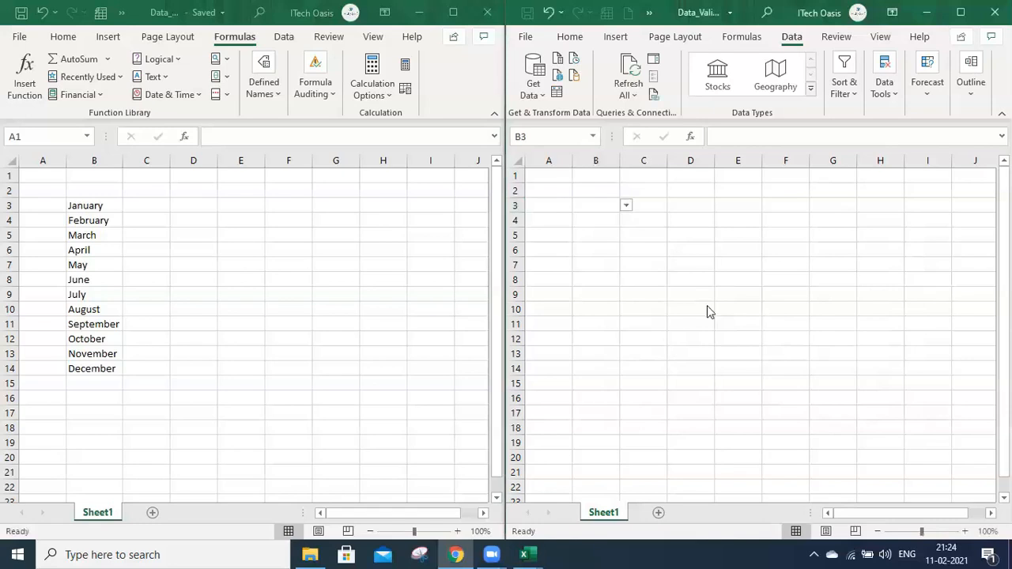
Choose July from B3's month dropdown, then select February in the source list
{"action": "left_click", "coordinate": [595, 205]}
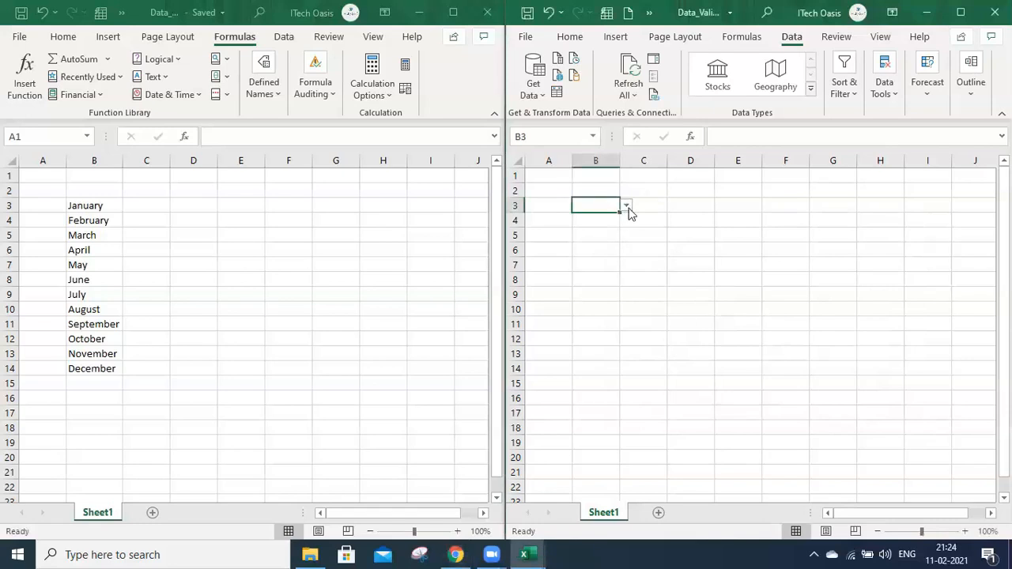
{"action": "left_click", "coordinate": [625, 206]}
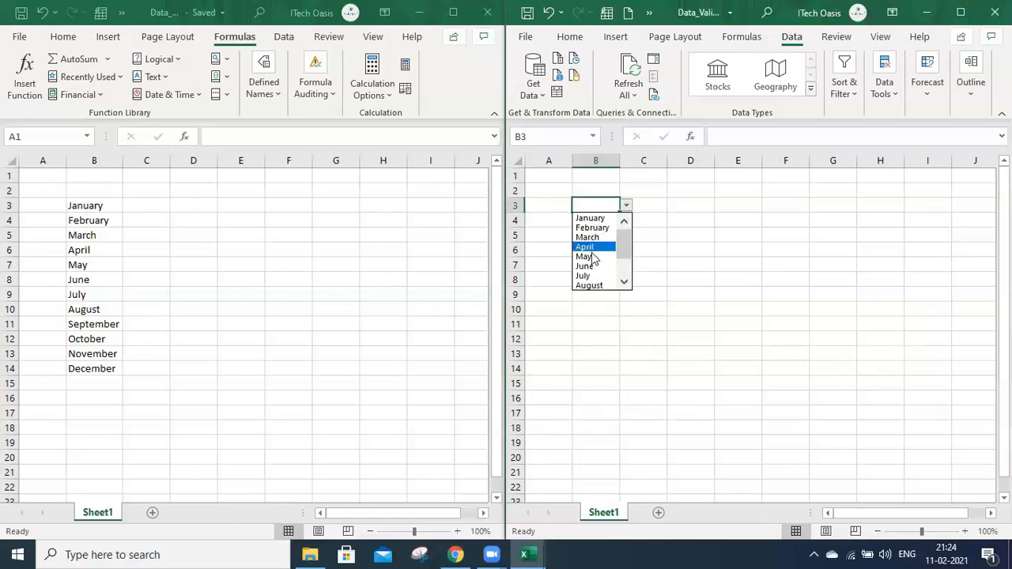
{"action": "left_click", "coordinate": [587, 236]}
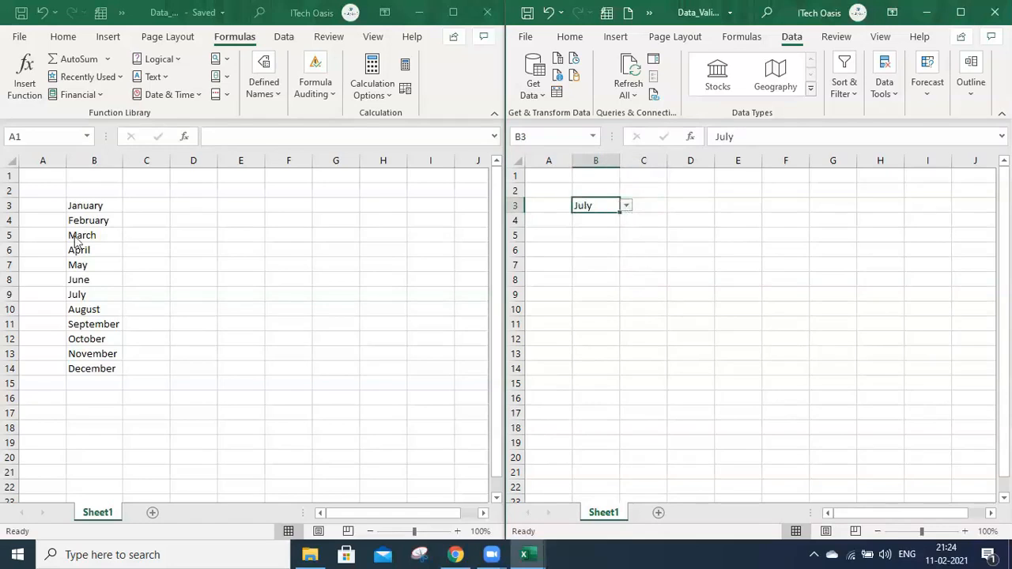
{"action": "left_click", "coordinate": [94, 219]}
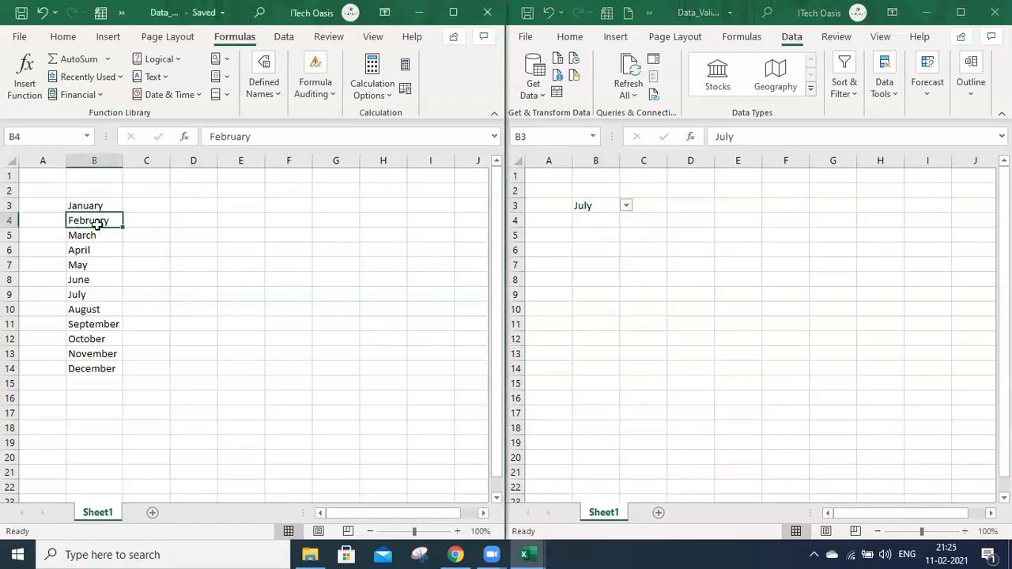
Overwrite February with ABC in the source list and recheck B3's dropdown choices
{"action": "type", "text": "ABC"}
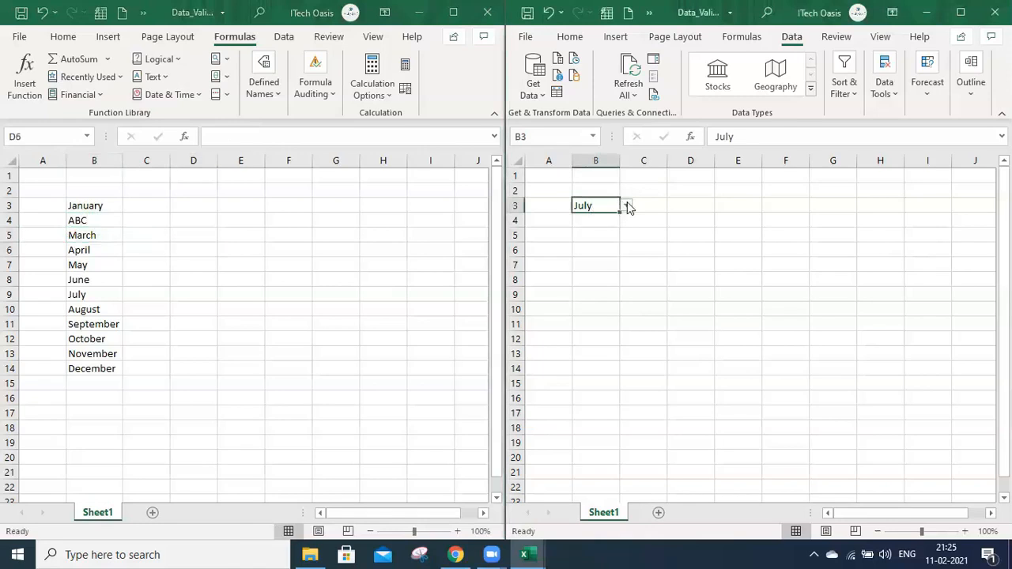
{"action": "left_click", "coordinate": [625, 206]}
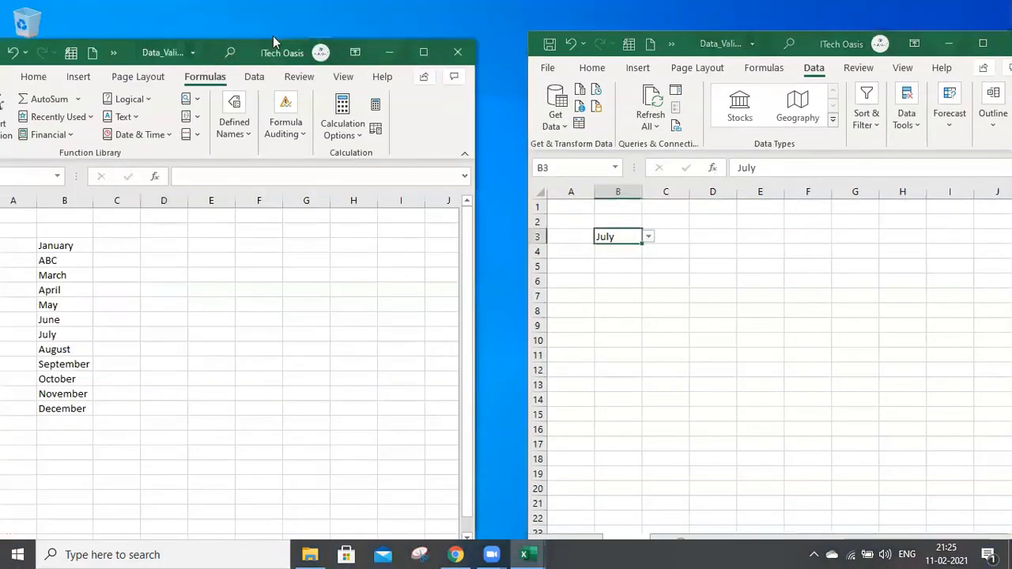
{"action": "left_click", "coordinate": [648, 235]}
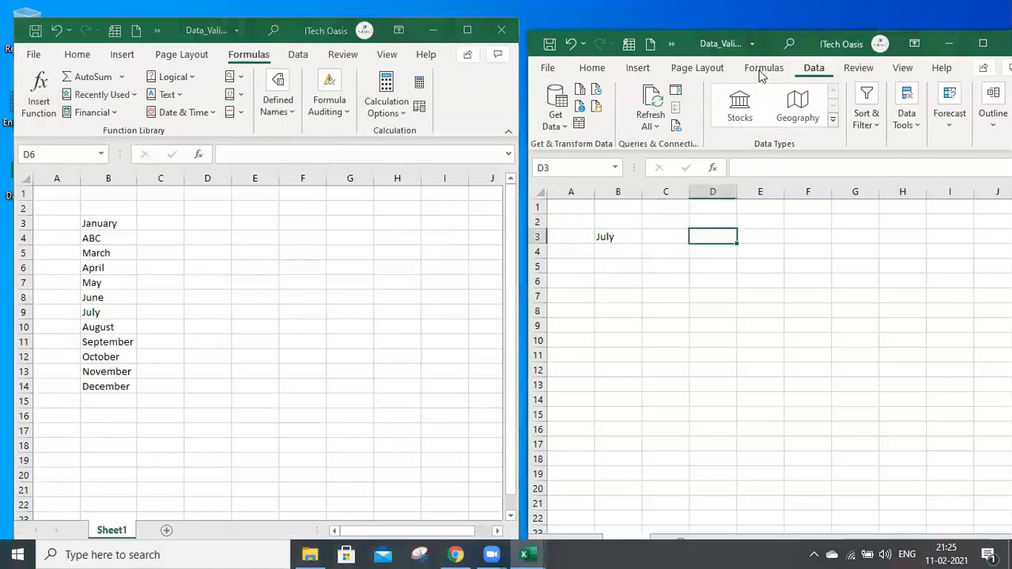
{"action": "left_click", "coordinate": [763, 67]}
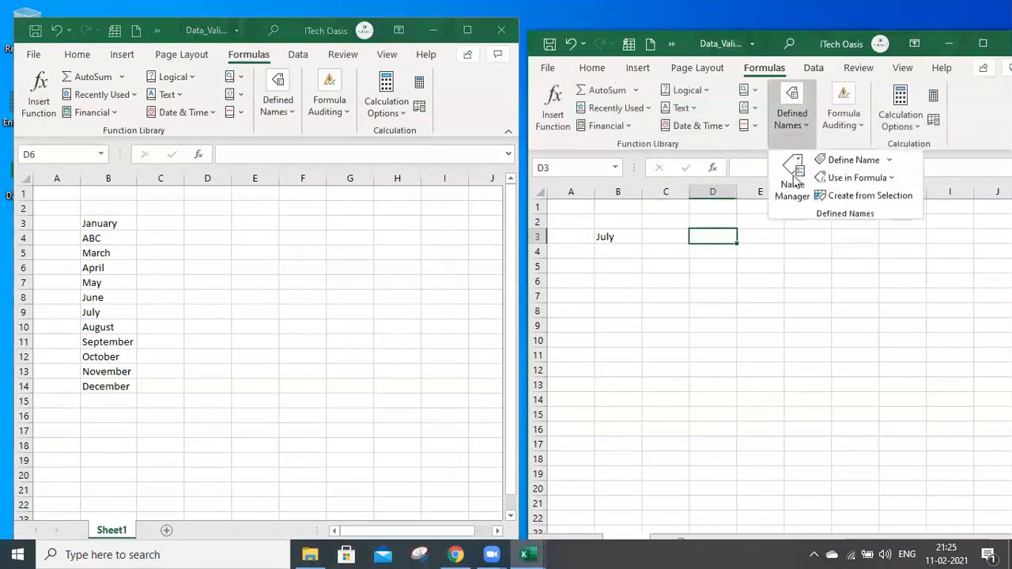
{"action": "left_click", "coordinate": [792, 174]}
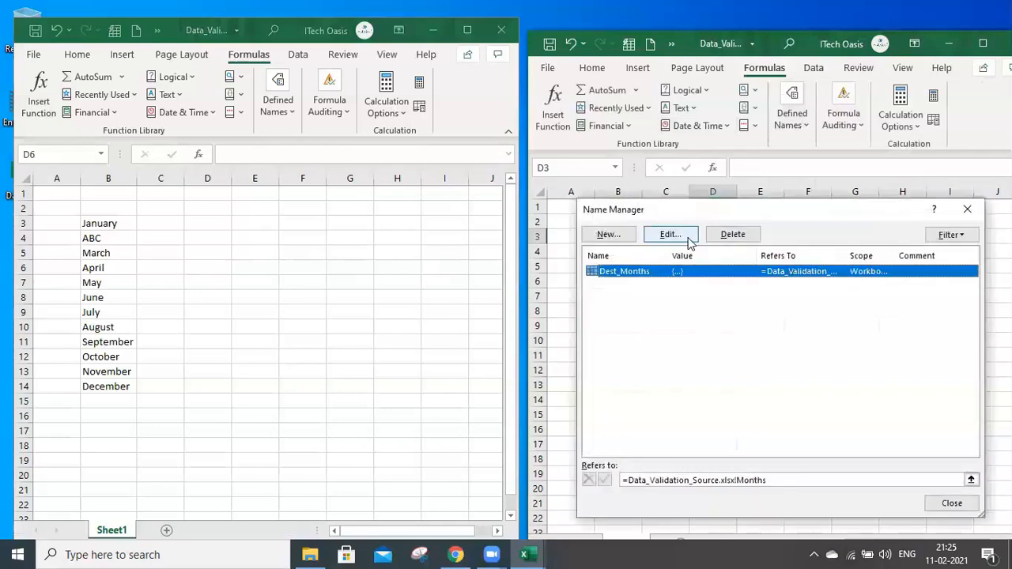
{"action": "left_click", "coordinate": [670, 234]}
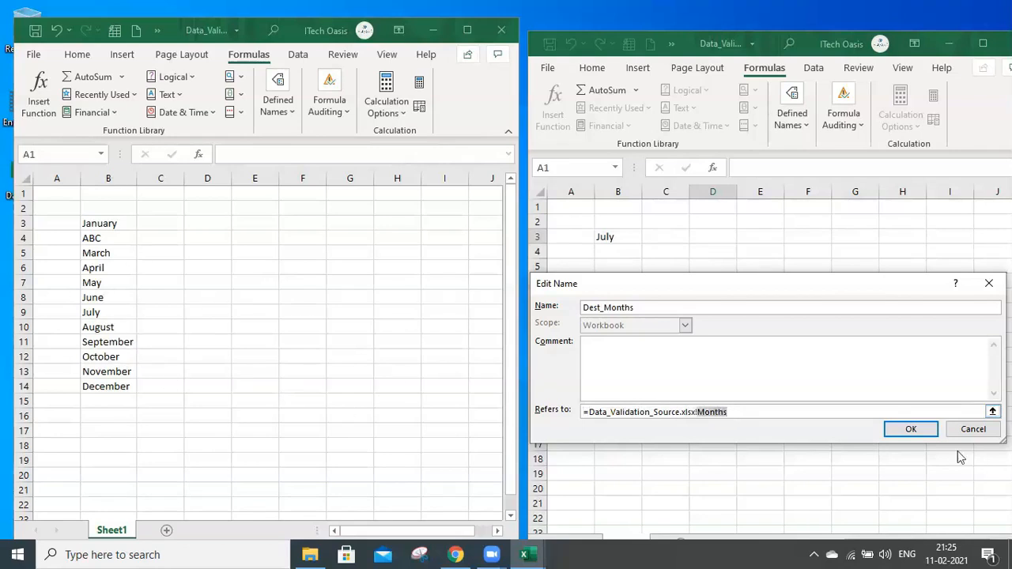
{"action": "left_click", "coordinate": [910, 429]}
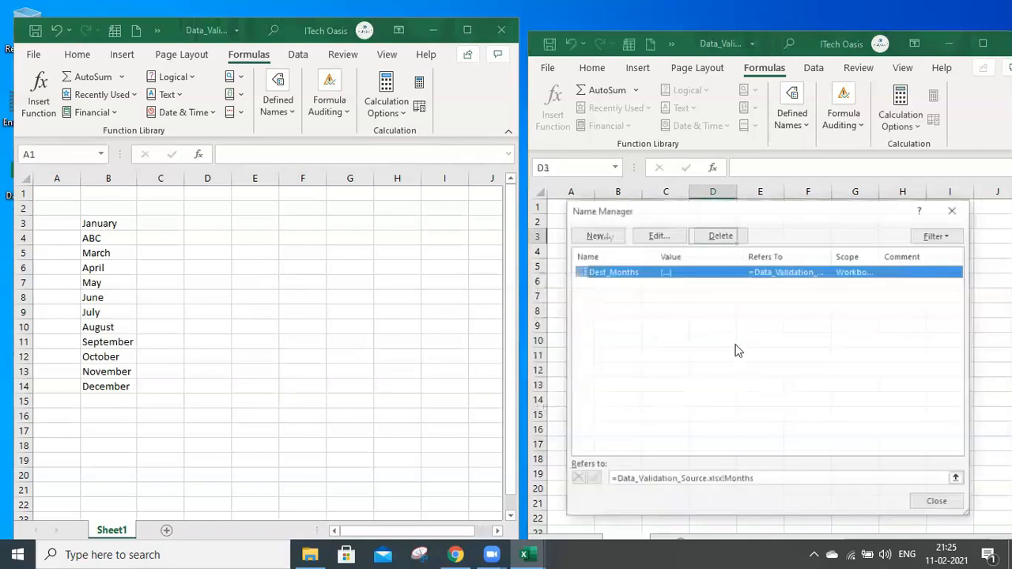
{"action": "left_click", "coordinate": [936, 501]}
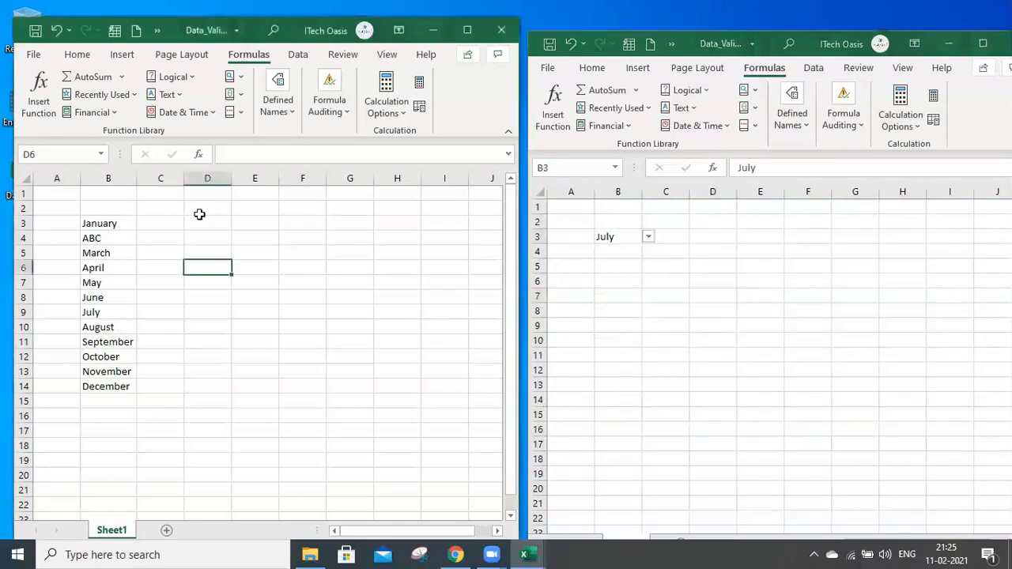
{"action": "left_click", "coordinate": [278, 95]}
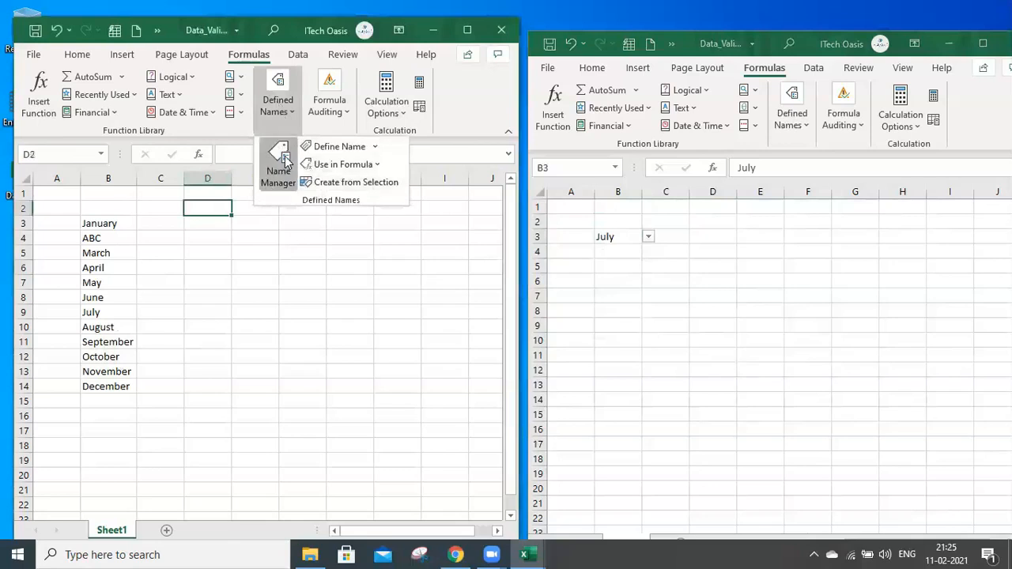
{"action": "left_click", "coordinate": [278, 166]}
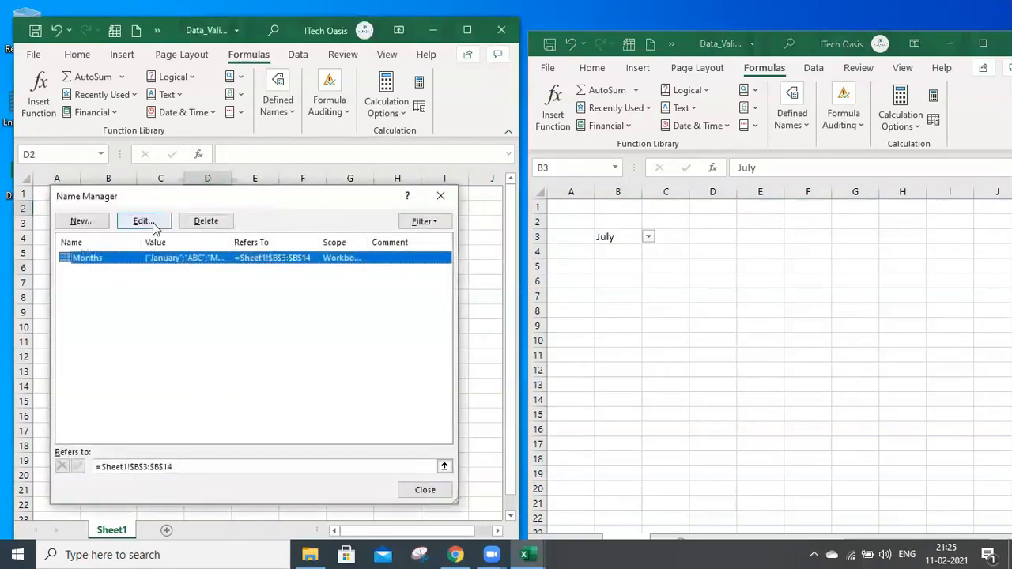
{"action": "left_click", "coordinate": [142, 220]}
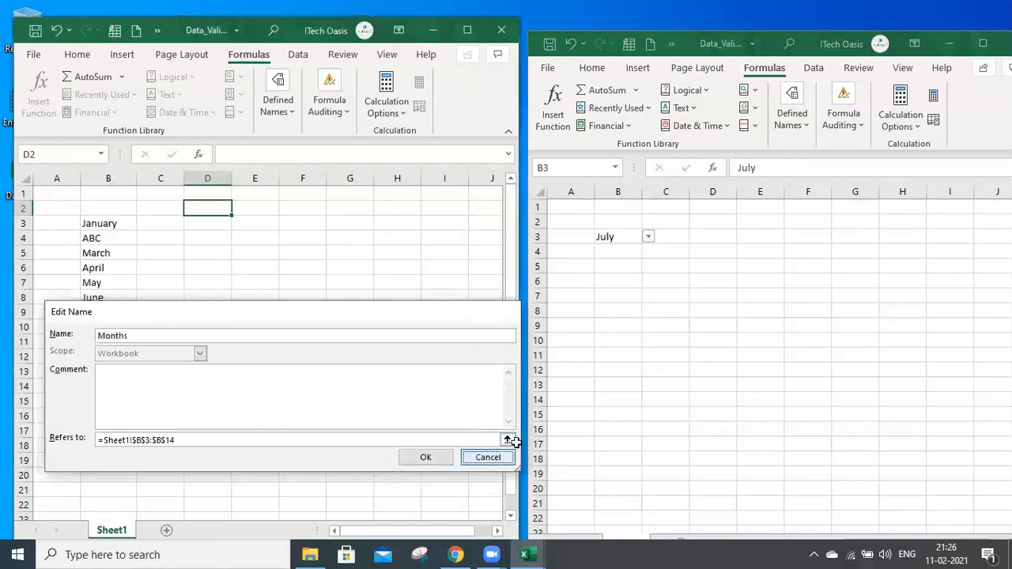
{"action": "left_click", "coordinate": [487, 457]}
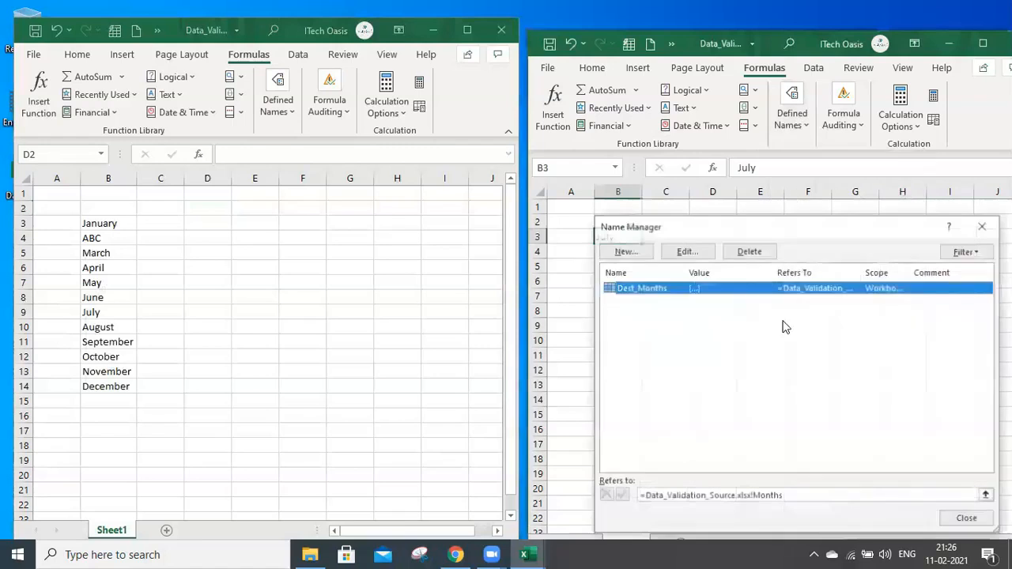
{"action": "left_click", "coordinate": [685, 252]}
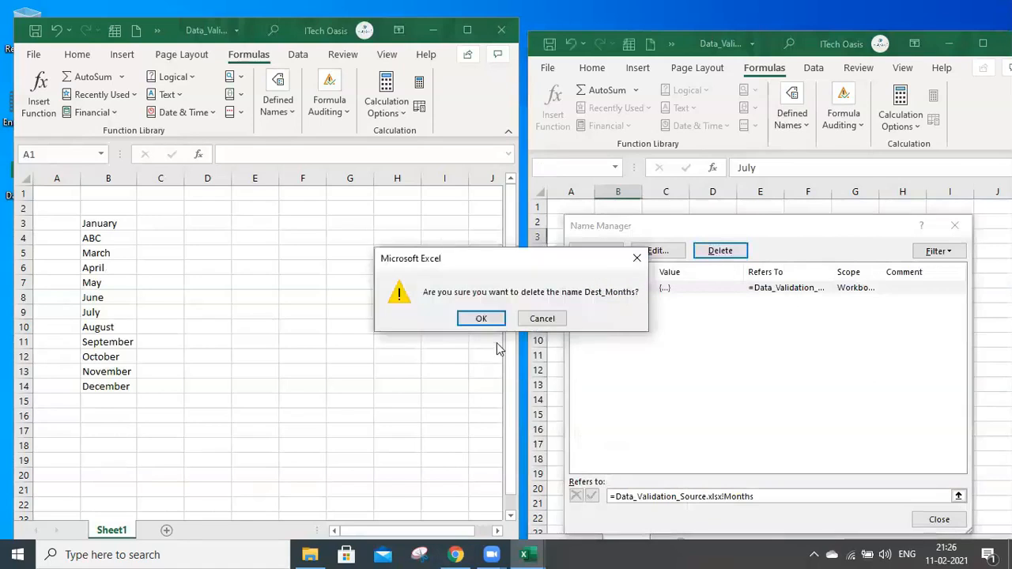
{"action": "left_click", "coordinate": [481, 318]}
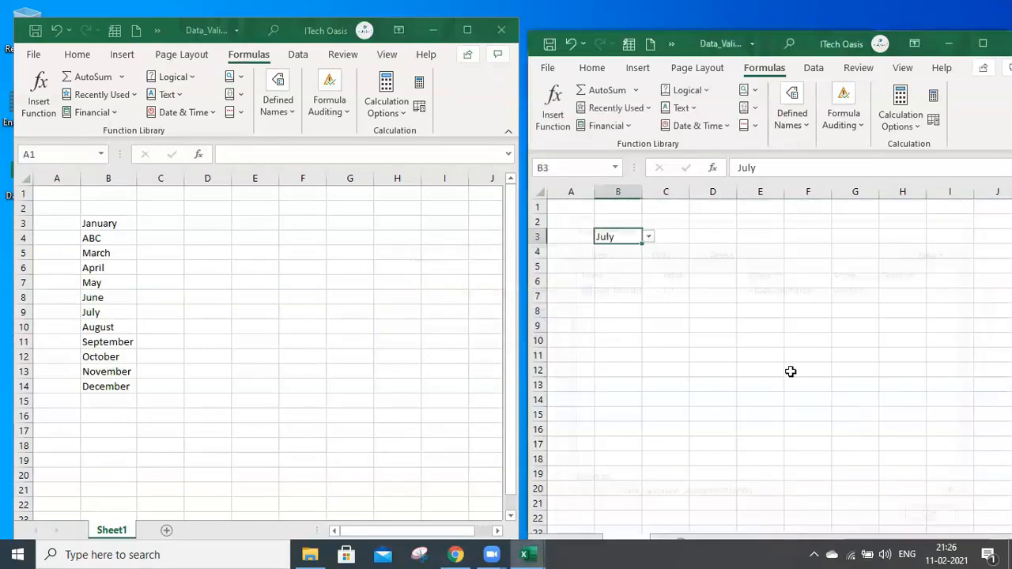
Add Dest_Months list validation to C6 and pick April from its dropdown
{"action": "left_click", "coordinate": [791, 107]}
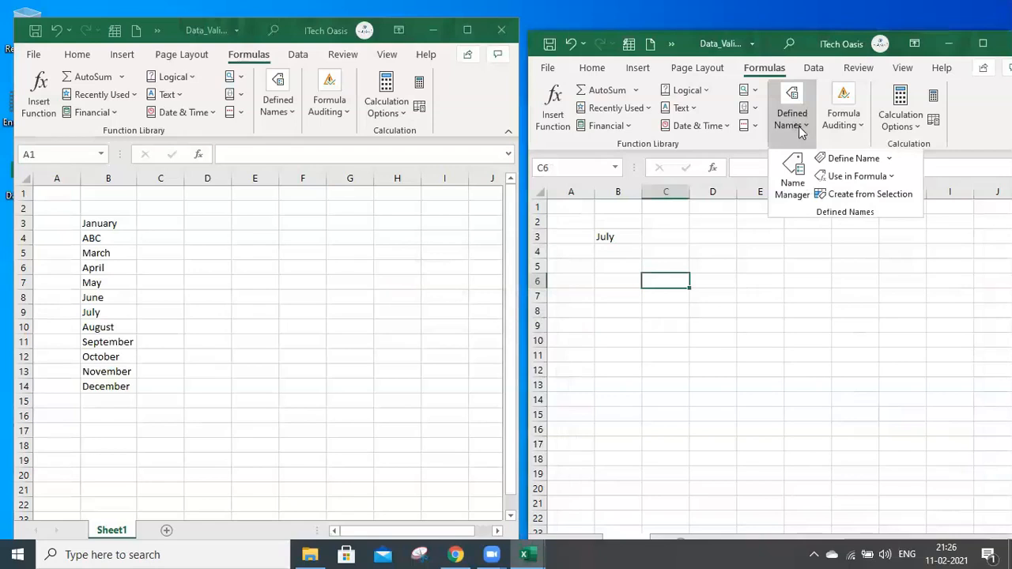
{"action": "left_click", "coordinate": [813, 67]}
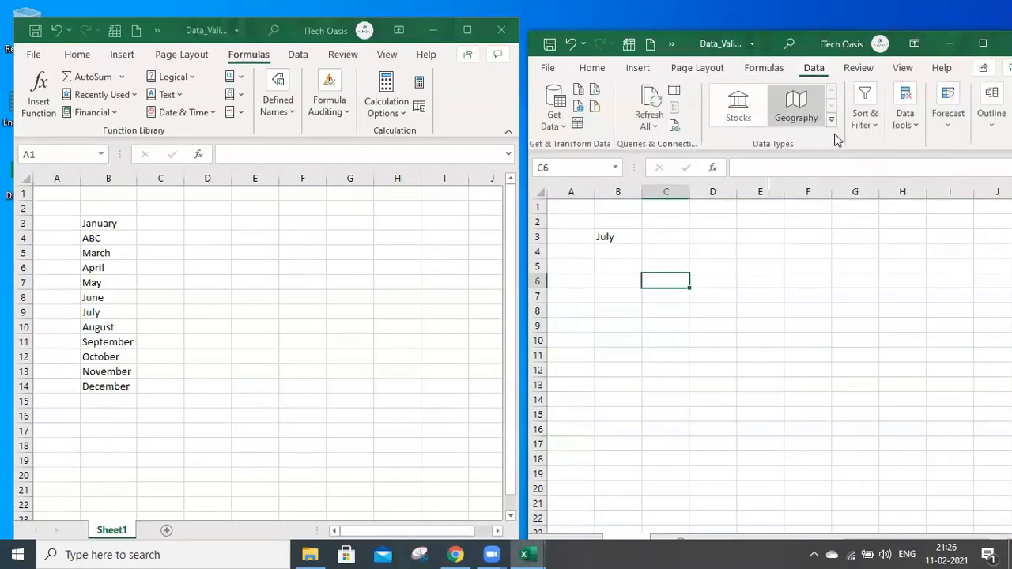
{"action": "left_click", "coordinate": [905, 106]}
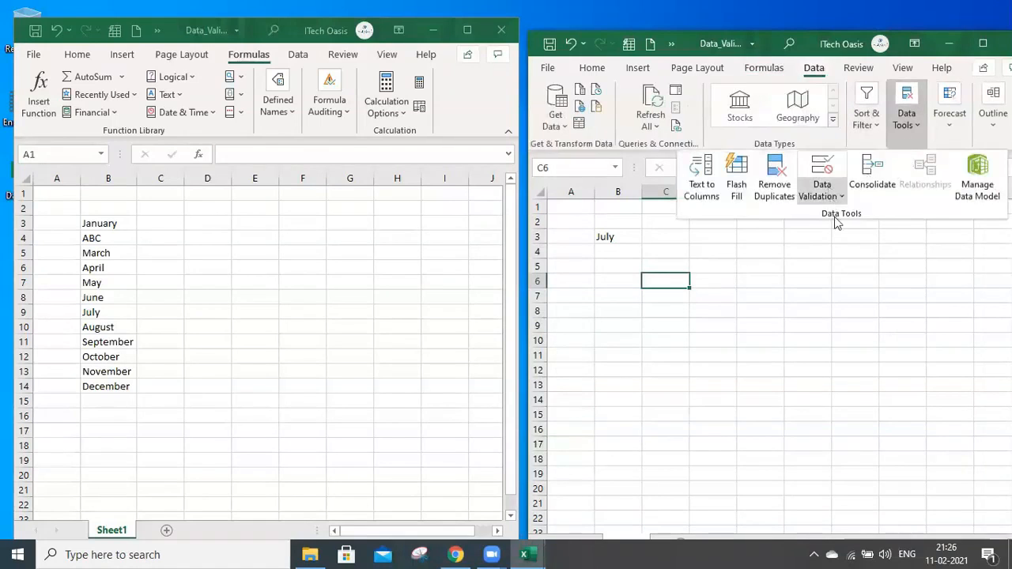
{"action": "left_click", "coordinate": [822, 177]}
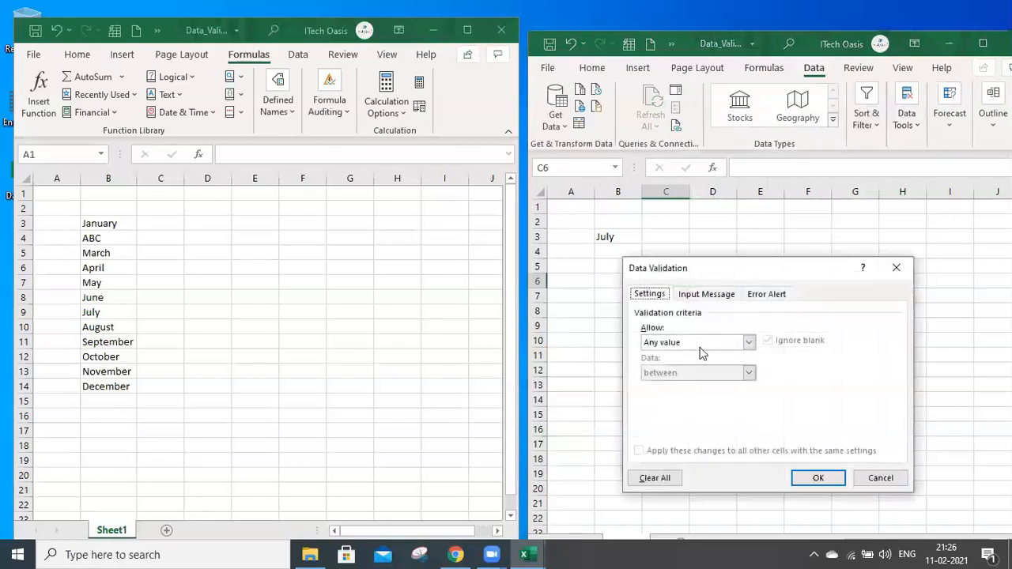
{"action": "left_click", "coordinate": [748, 342]}
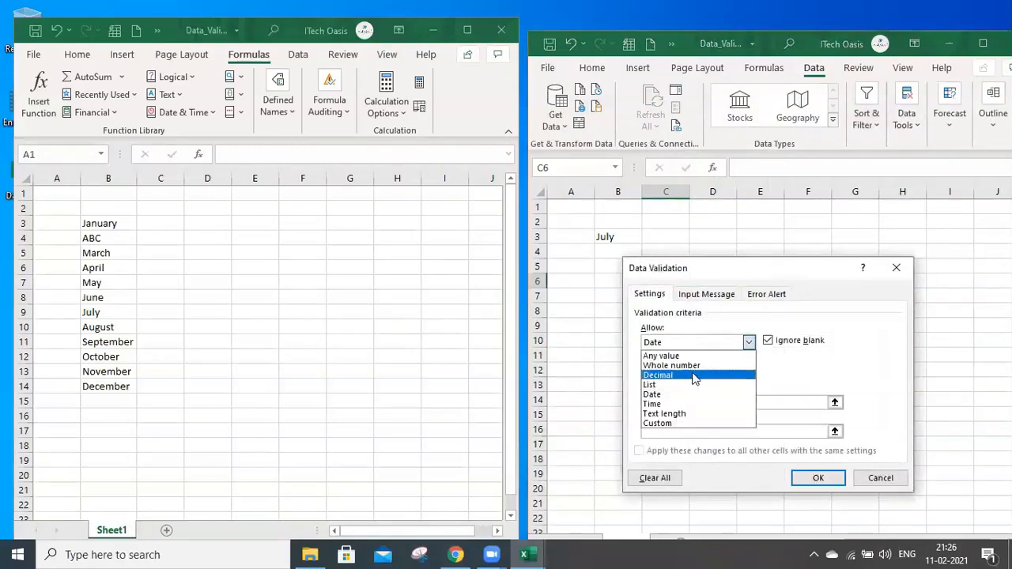
{"action": "left_click", "coordinate": [649, 385]}
{"action": "type", "text": "="}
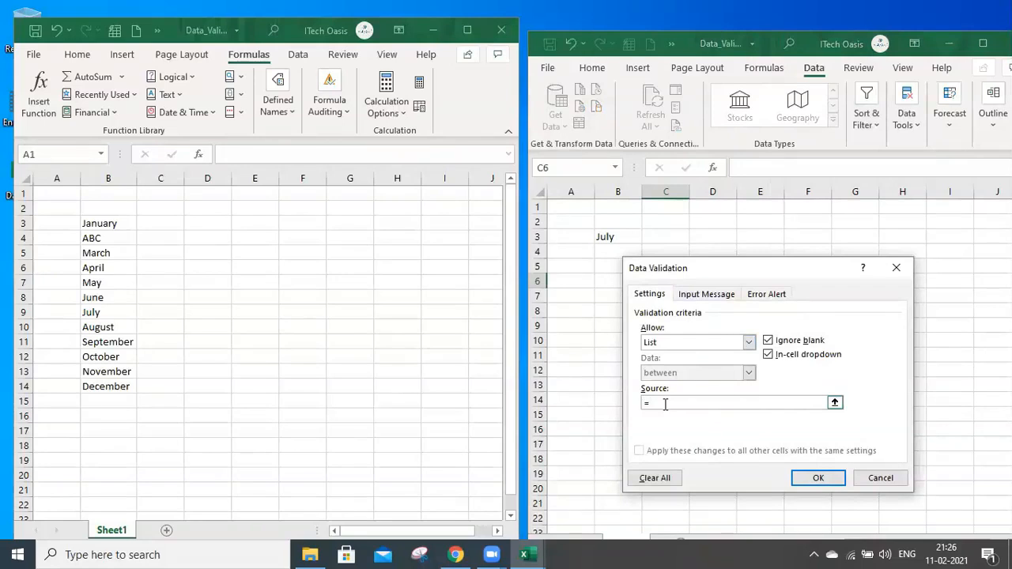
{"action": "type", "text": "Des_Months"}
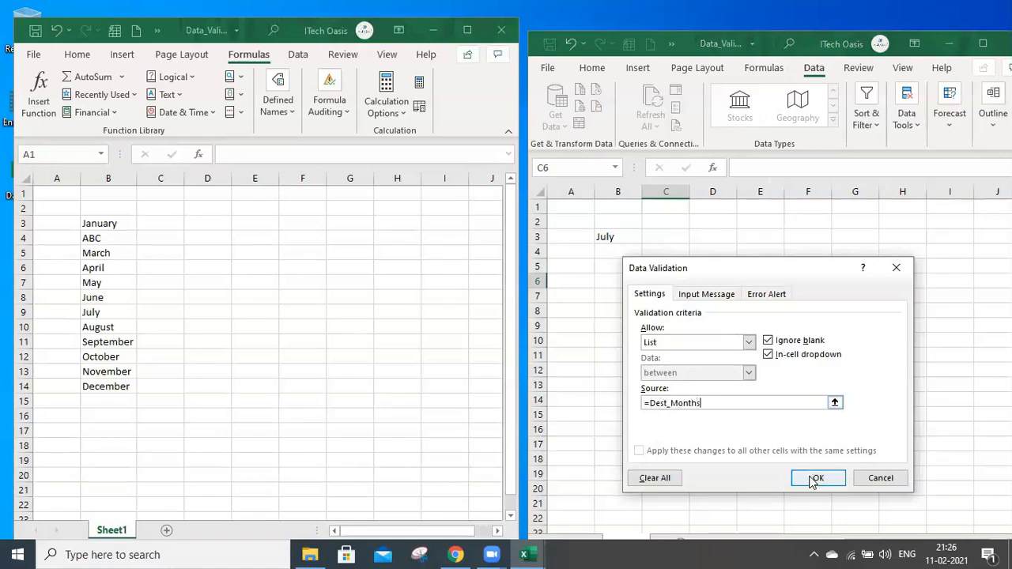
{"action": "left_click", "coordinate": [817, 477]}
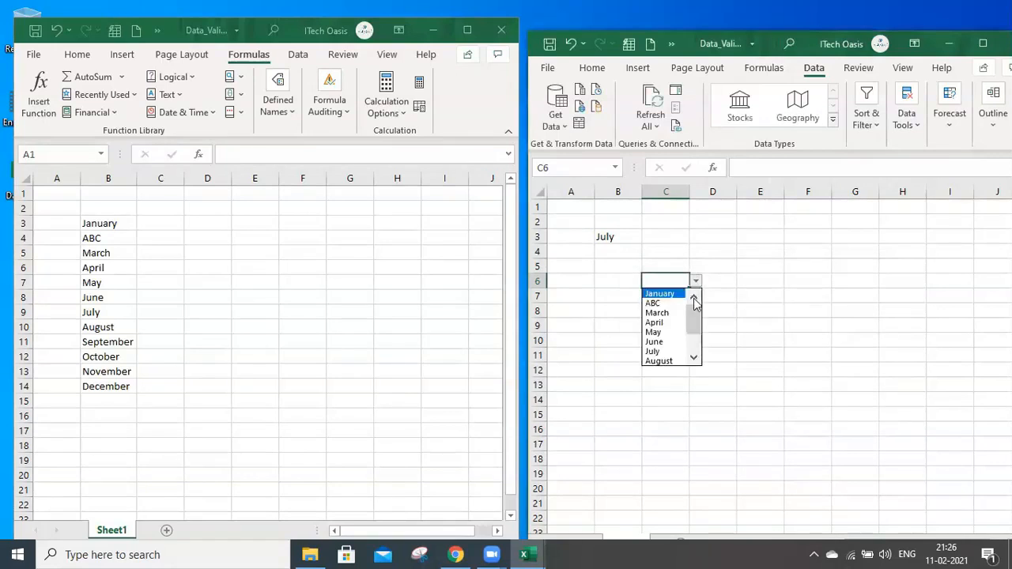
{"action": "left_click", "coordinate": [654, 323]}
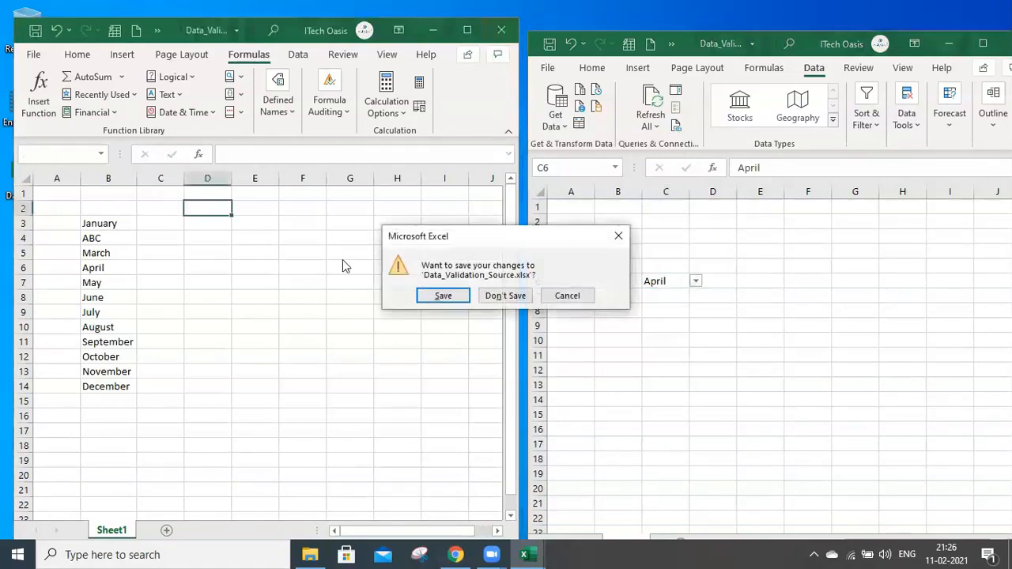
Close the source workbook at the save prompt, then check the B3 and C6 dropdowns
{"action": "left_click", "coordinate": [504, 295]}
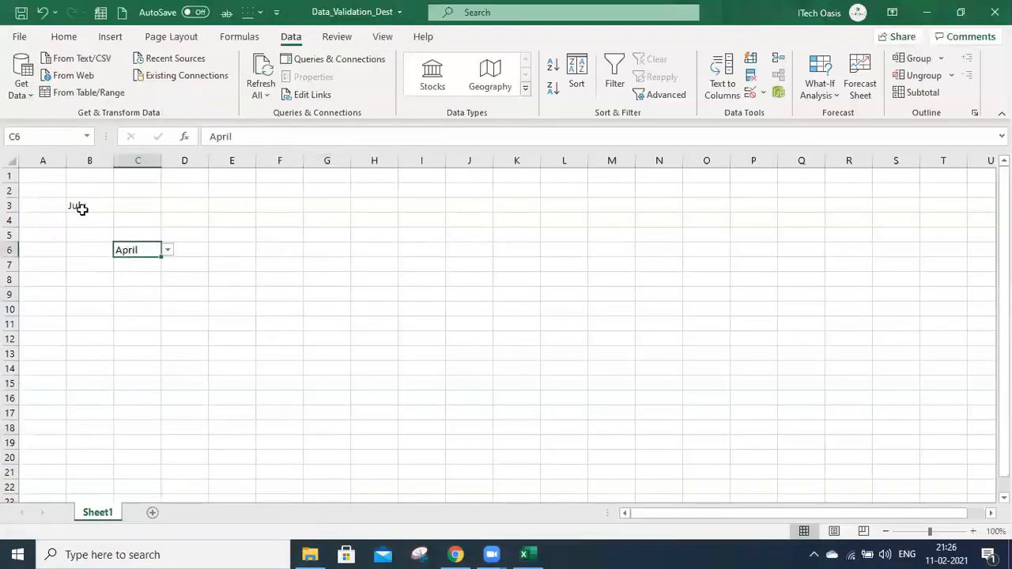
{"action": "left_click", "coordinate": [89, 205]}
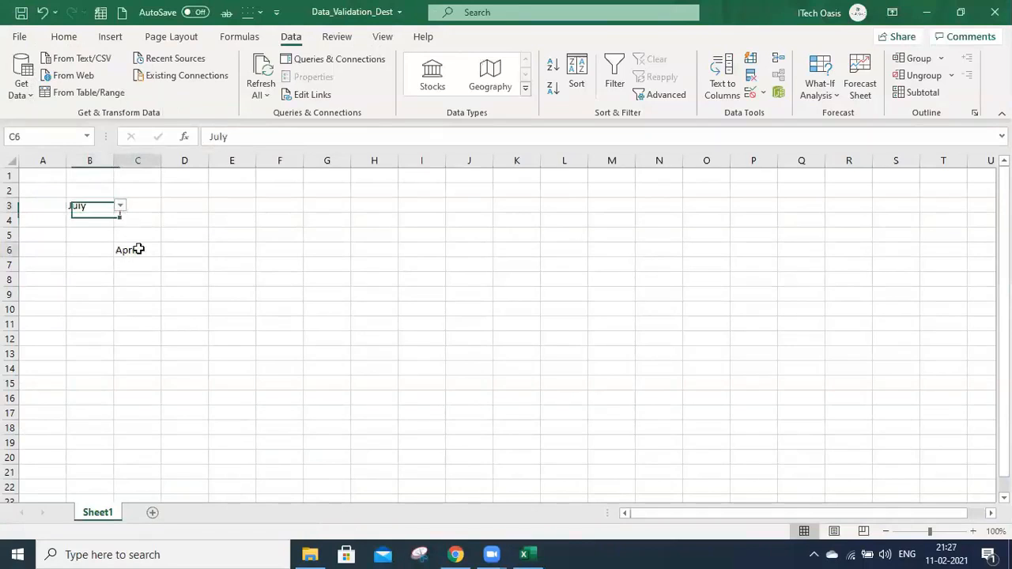
{"action": "left_click", "coordinate": [137, 250]}
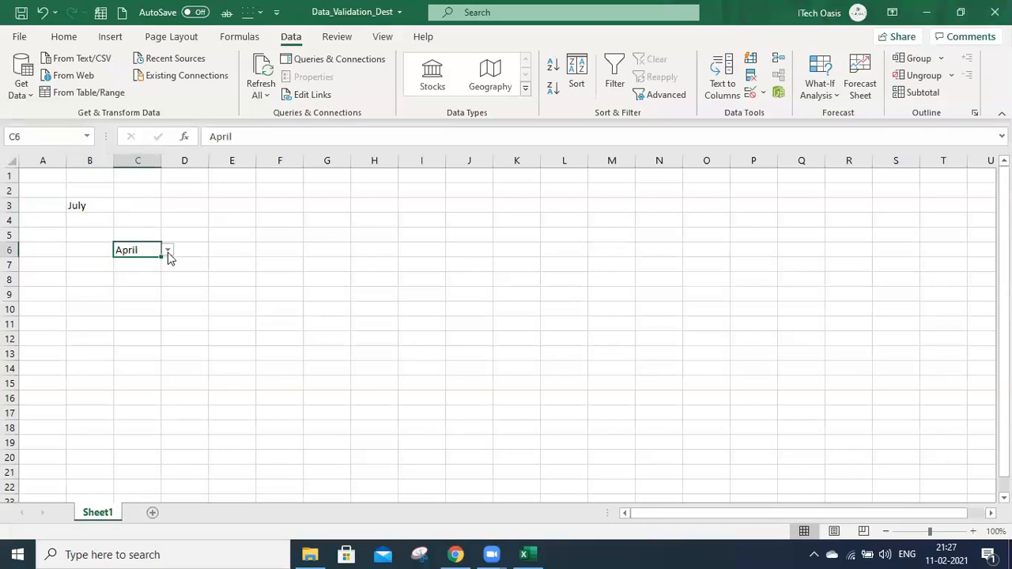